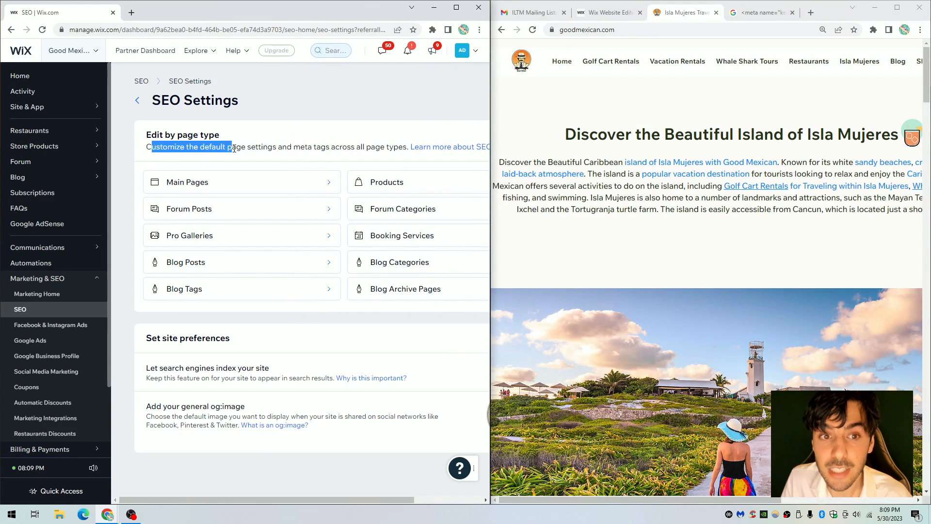
# Step: Highlight the default page settings and meta tags description, then move to the editor's Home page
pyautogui.moveTo(232, 147); pyautogui.dragTo(328, 147)
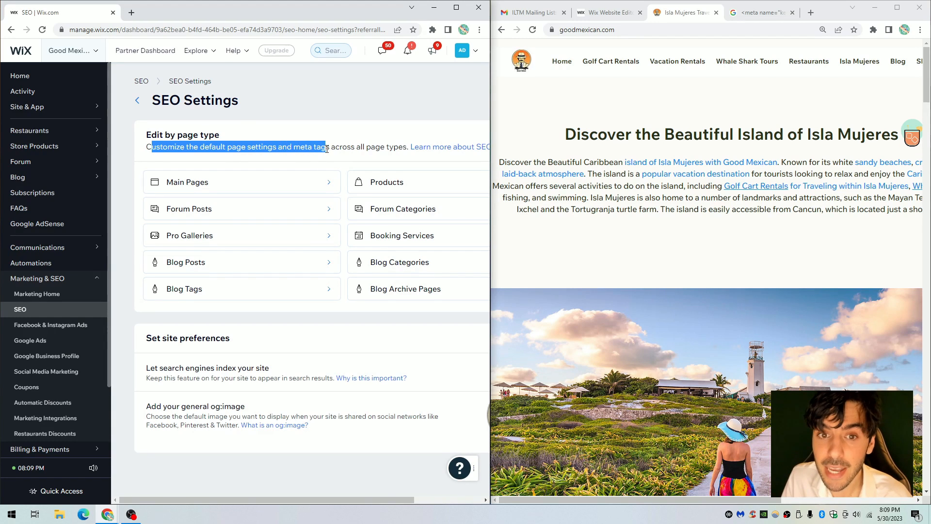
pyautogui.moveTo(327, 147); pyautogui.dragTo(401, 147)
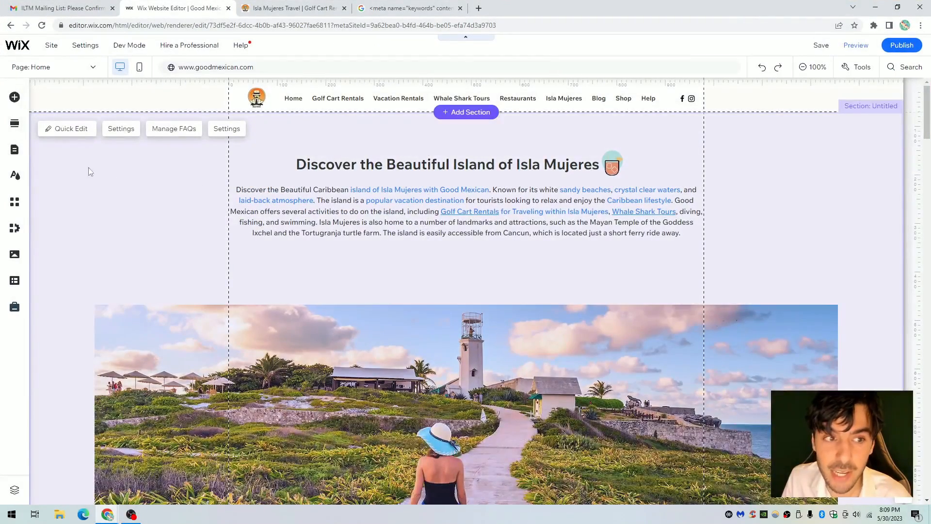
# Step: Open the editor's site pages list and scroll through the pages
pyautogui.click(14, 150)
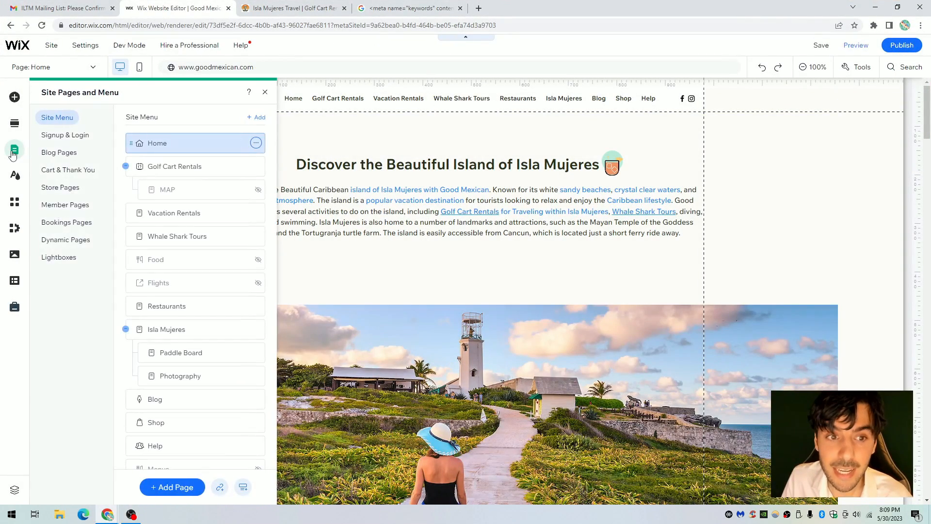
pyautogui.scroll(-3)
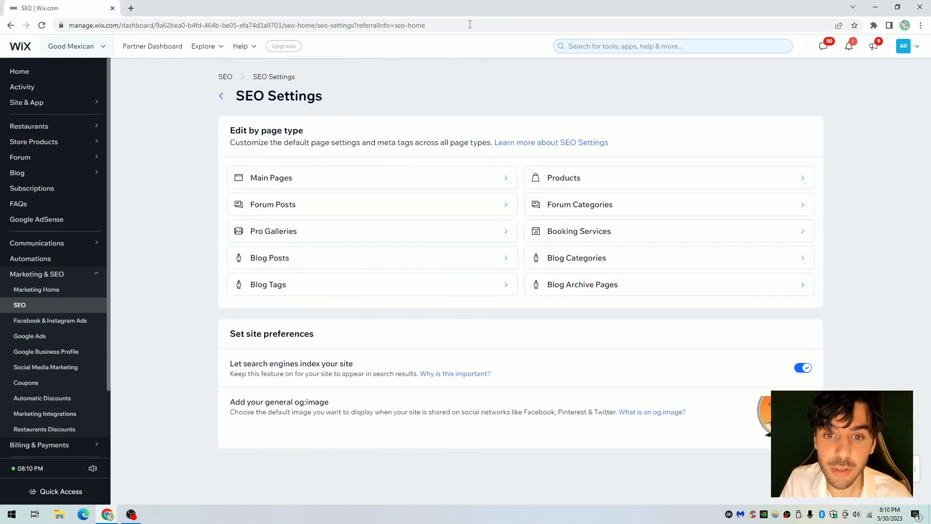
# Step: Return to the Good Mexican dashboard home from the sidebar
pyautogui.click(18, 71)
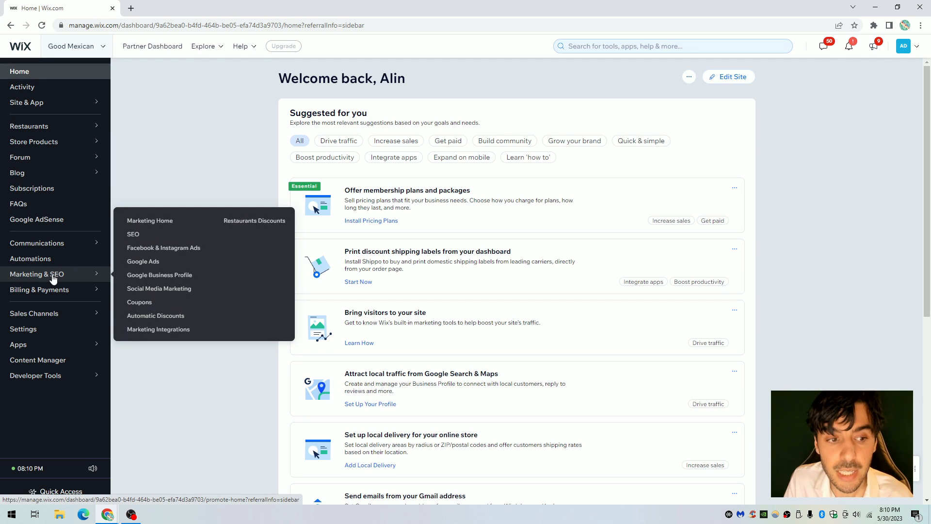
# Step: Reach SEO Settings through Marketing & SEO, SEO overview and Tools and settings
pyautogui.click(150, 221)
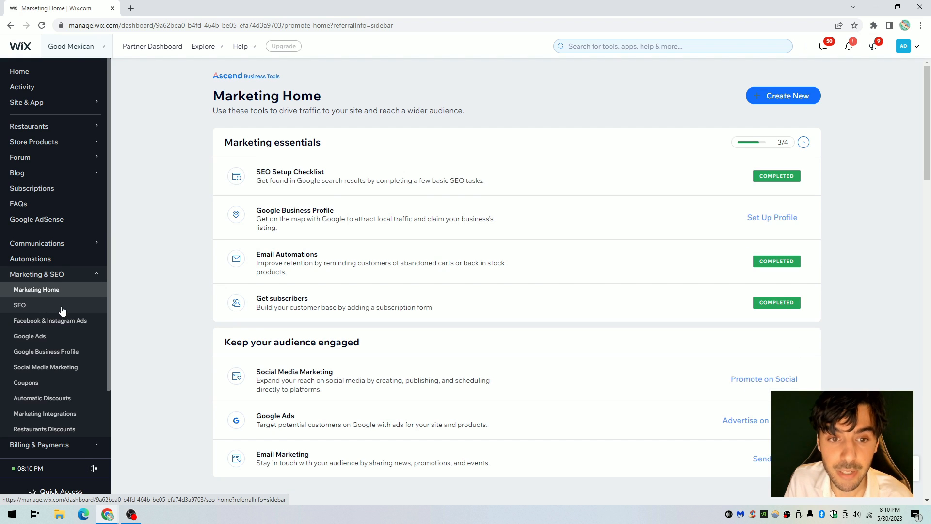
pyautogui.click(19, 305)
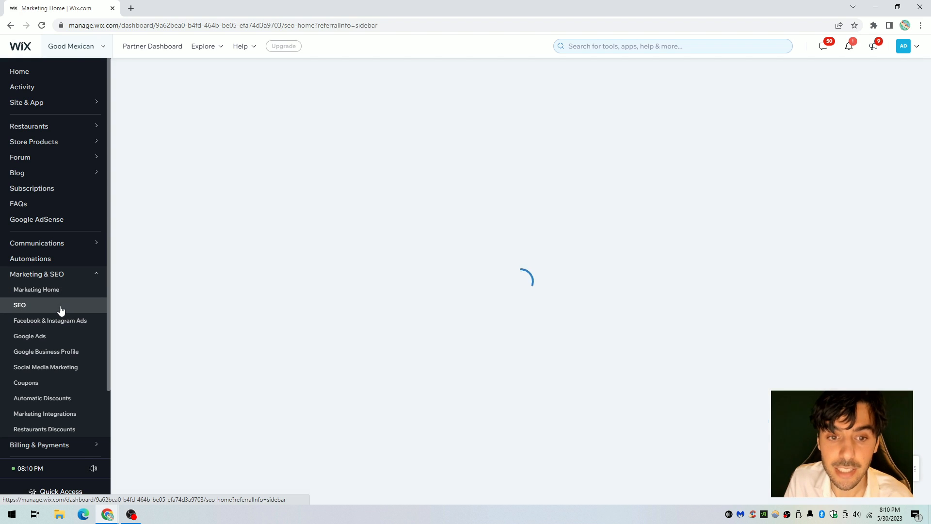
pyautogui.click(20, 305)
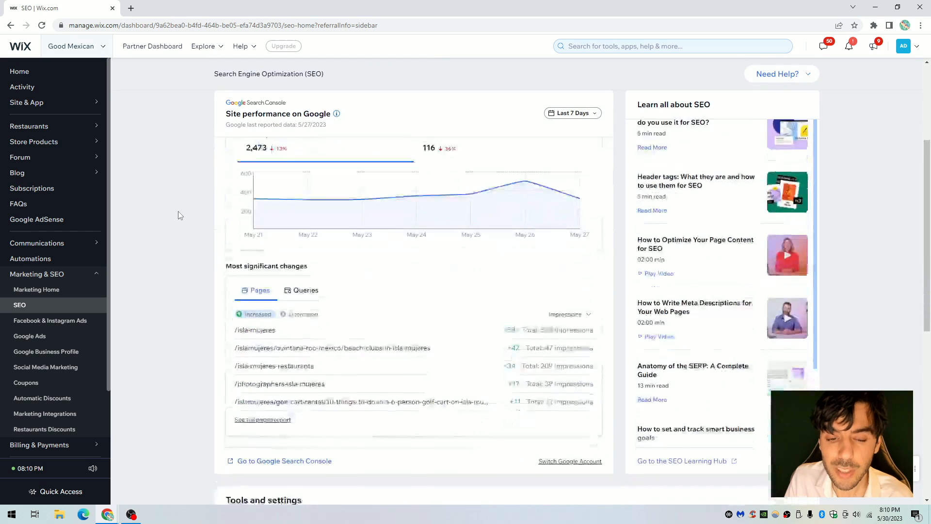
pyautogui.scroll(-3)
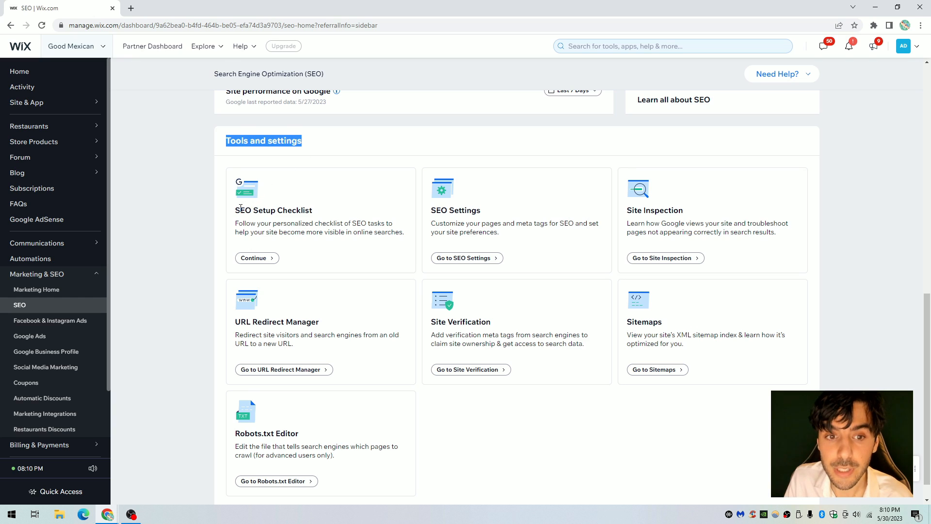
pyautogui.doubleClick(456, 210)
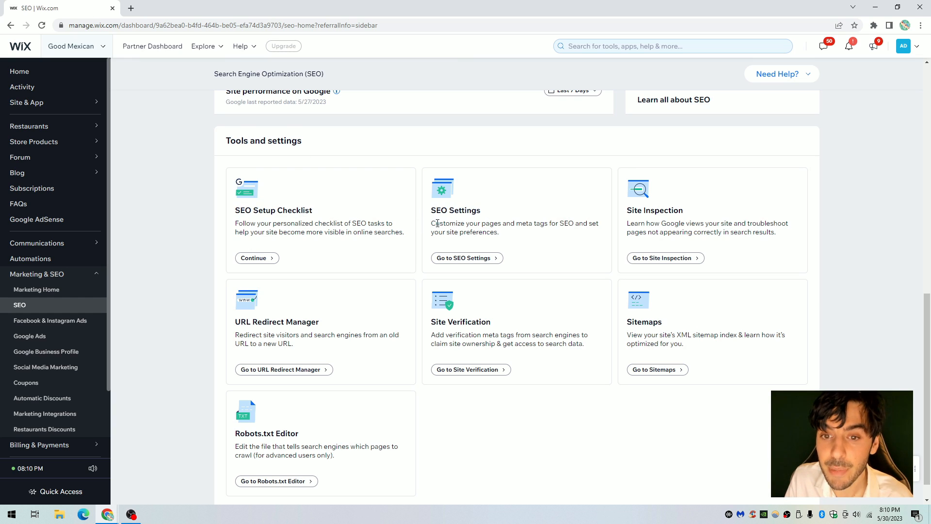
pyautogui.moveTo(435, 225); pyautogui.dragTo(515, 225)
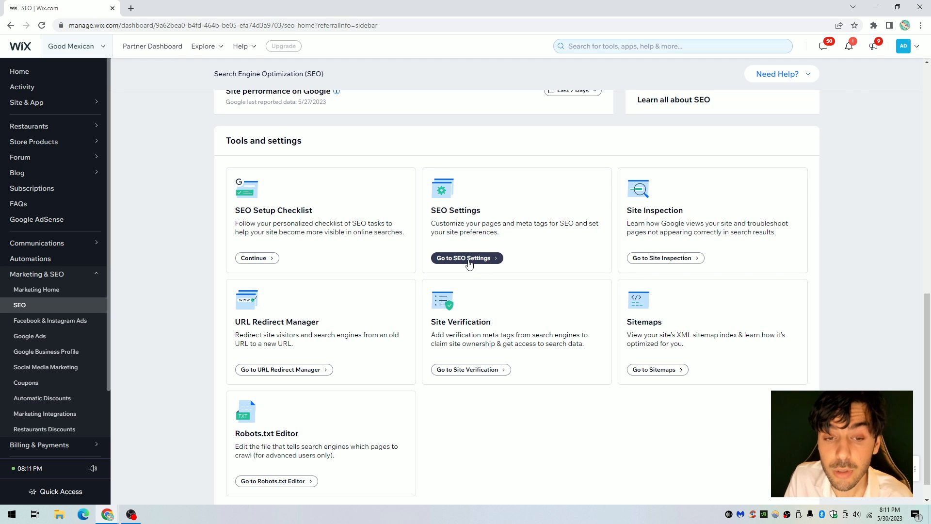
pyautogui.click(466, 258)
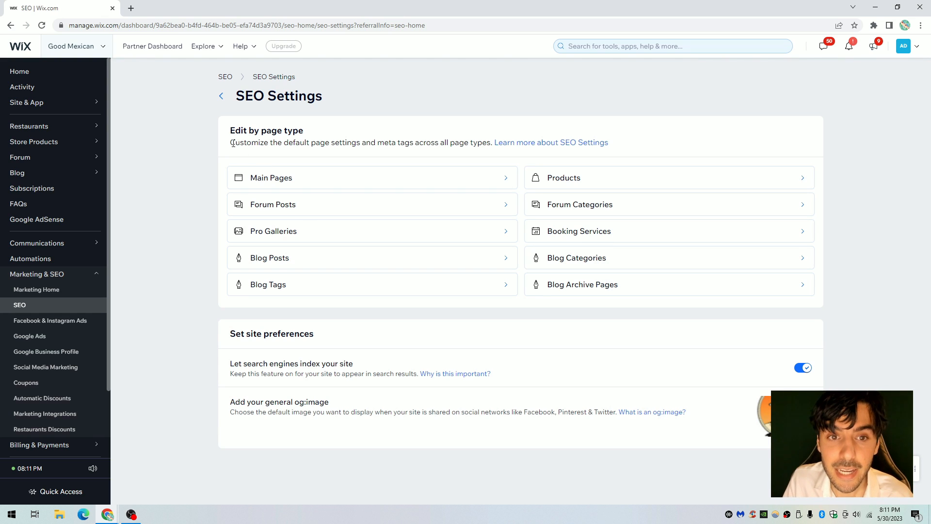
# Step: Open the Main Pages defaults under Edit by page type
pyautogui.moveTo(230, 142); pyautogui.dragTo(379, 142)
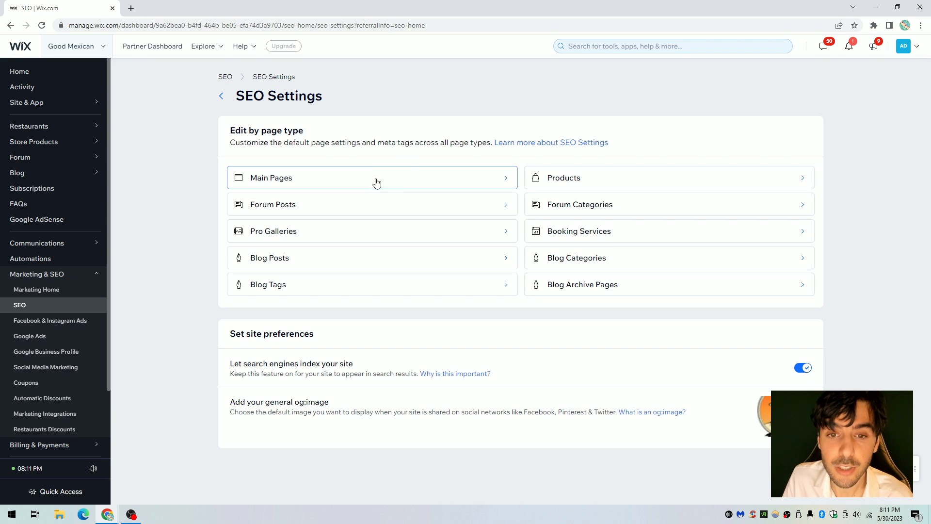
pyautogui.moveTo(356, 181)
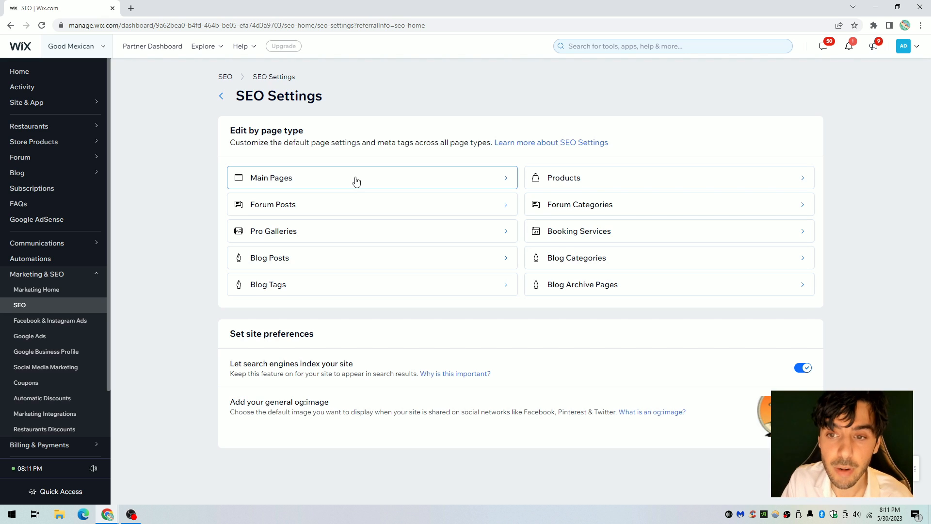
pyautogui.moveTo(569, 178)
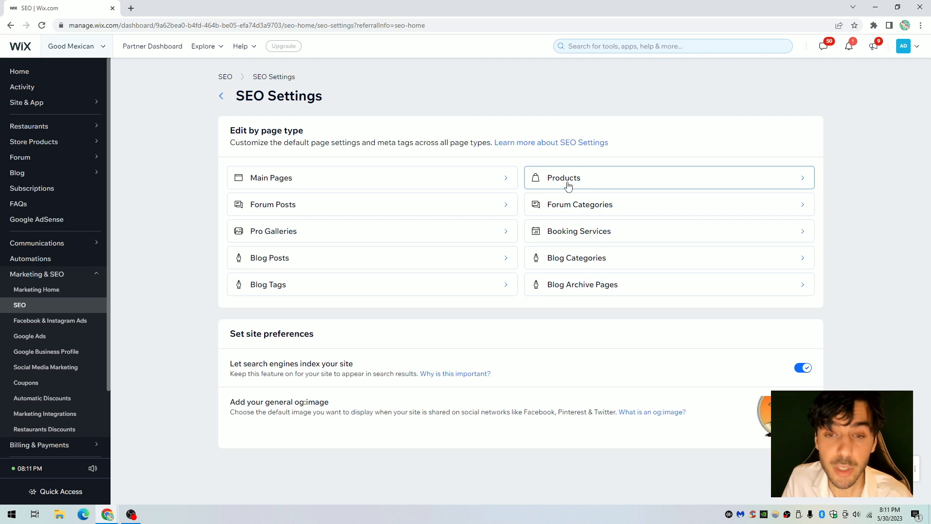
pyautogui.moveTo(362, 212)
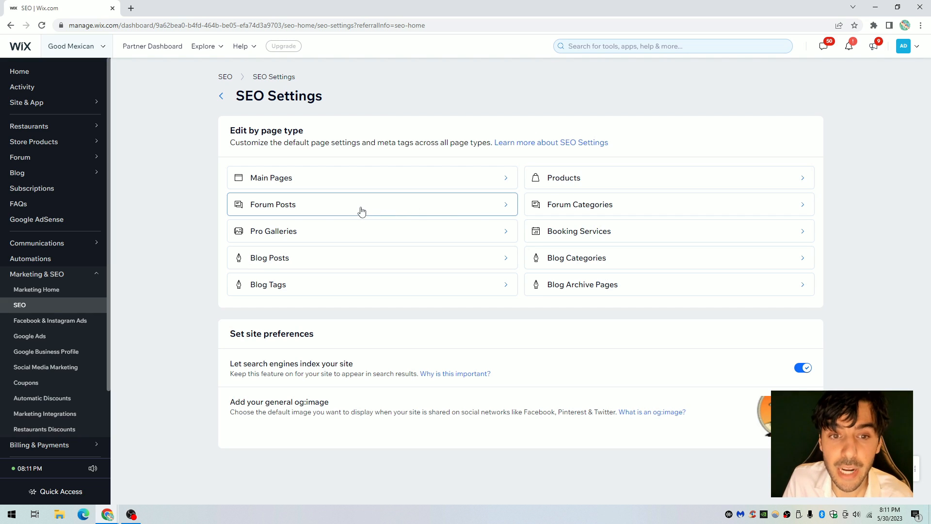
pyautogui.moveTo(402, 231)
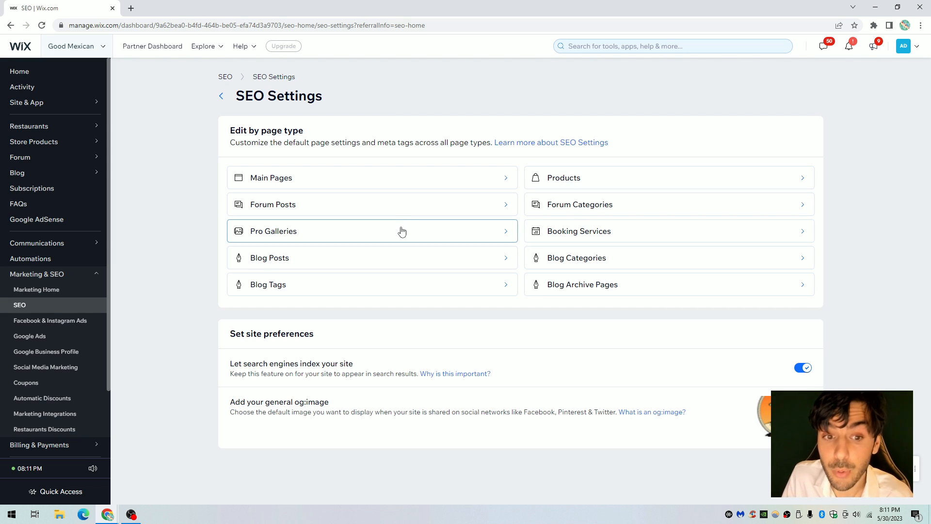
pyautogui.moveTo(434, 164)
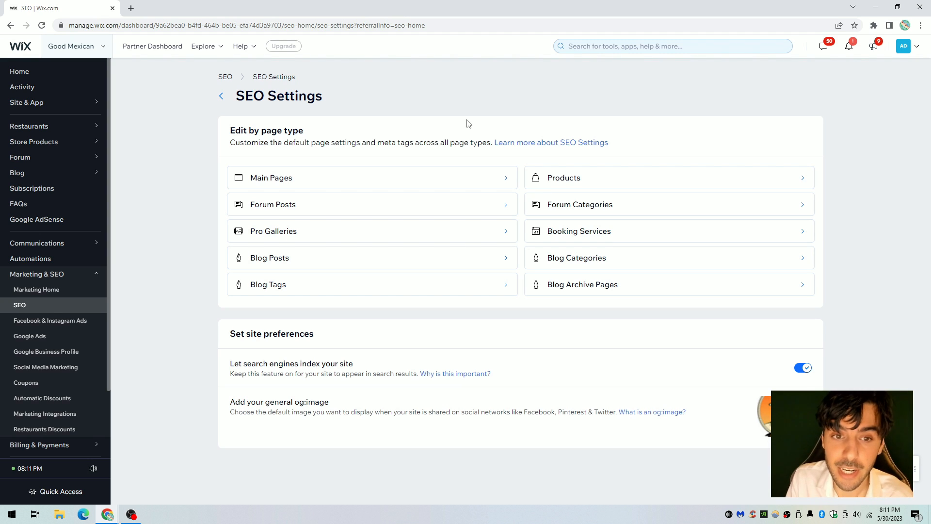
pyautogui.moveTo(323, 181)
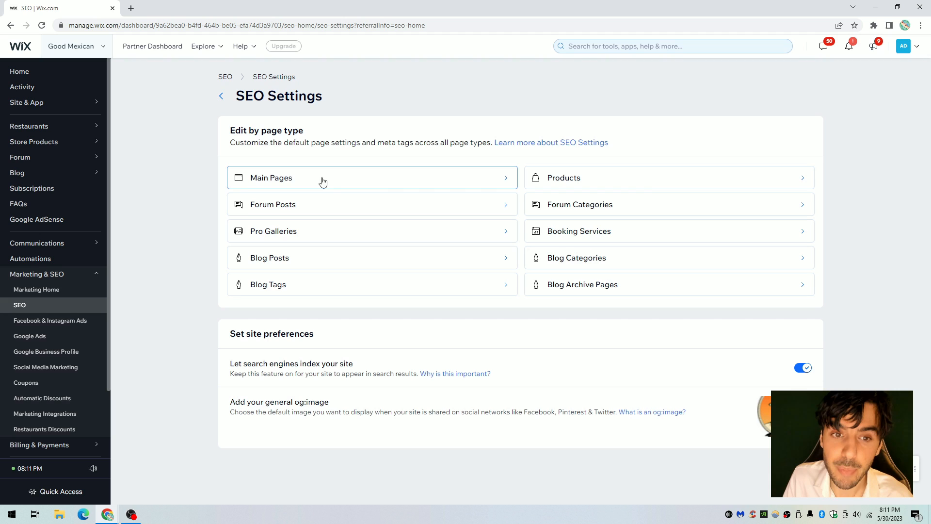
pyautogui.moveTo(309, 179)
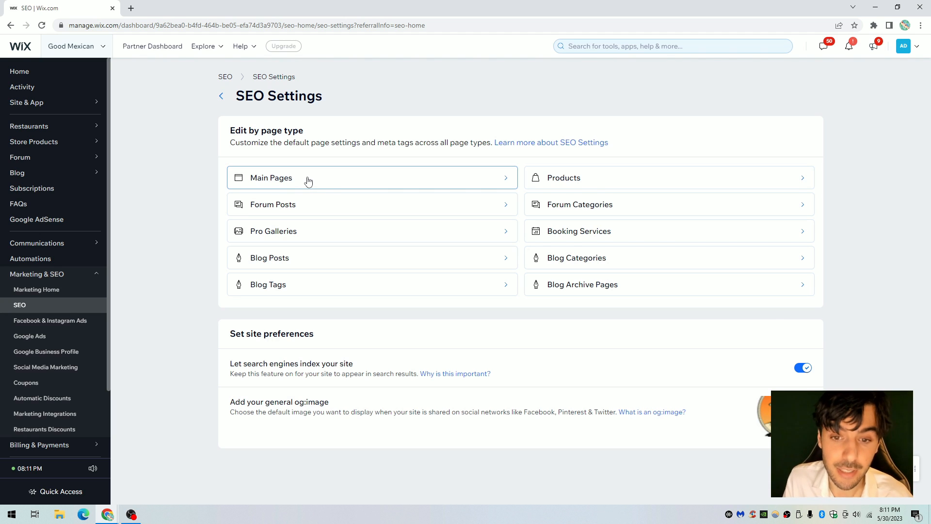
pyautogui.moveTo(297, 167)
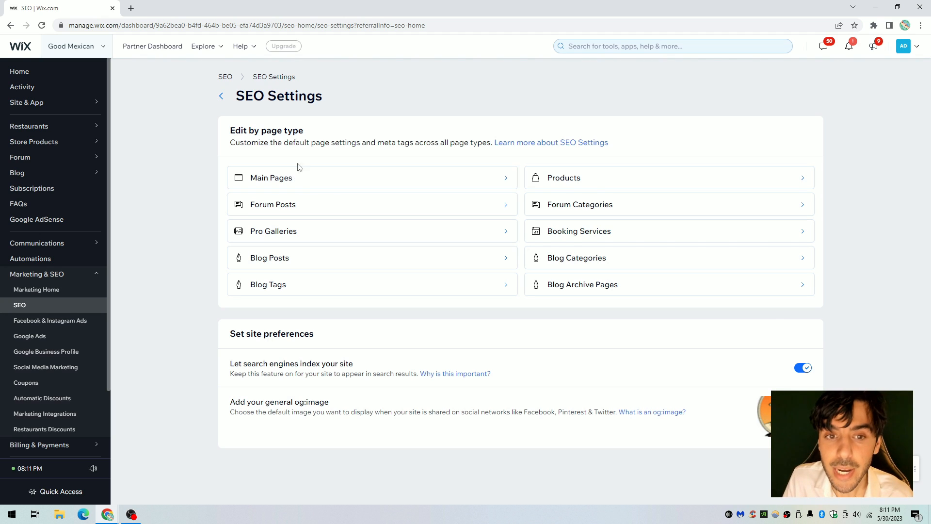
pyautogui.click(271, 177)
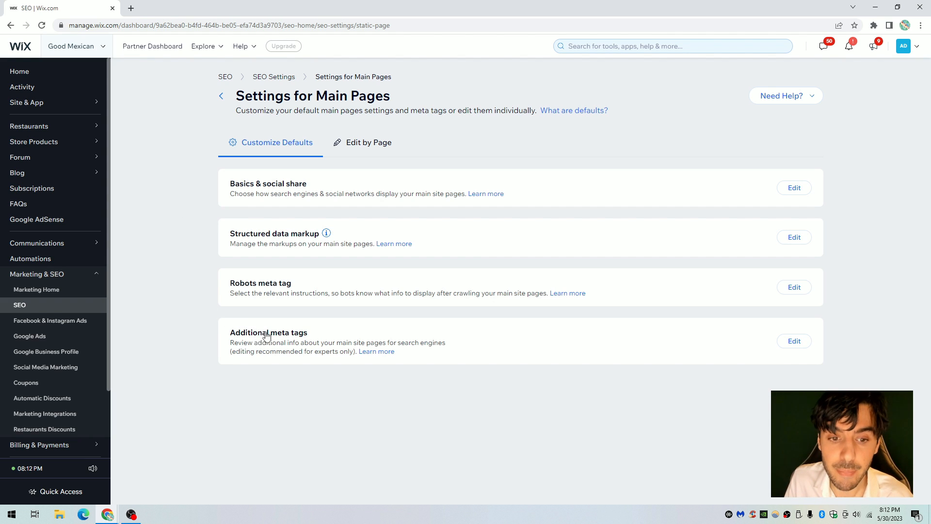
# Step: Delete the old keywords tag from Main Pages' additional meta tags and add a new tag
pyautogui.click(794, 341)
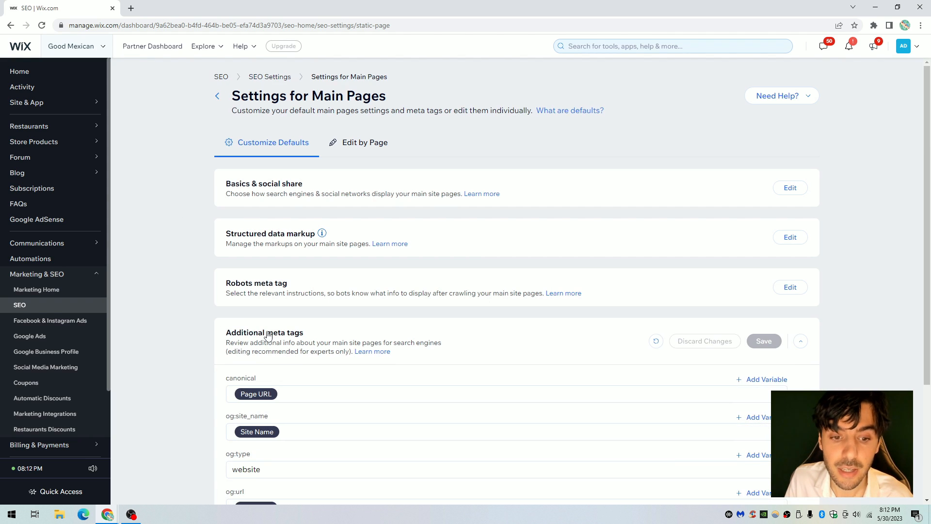
pyautogui.scroll(-3)
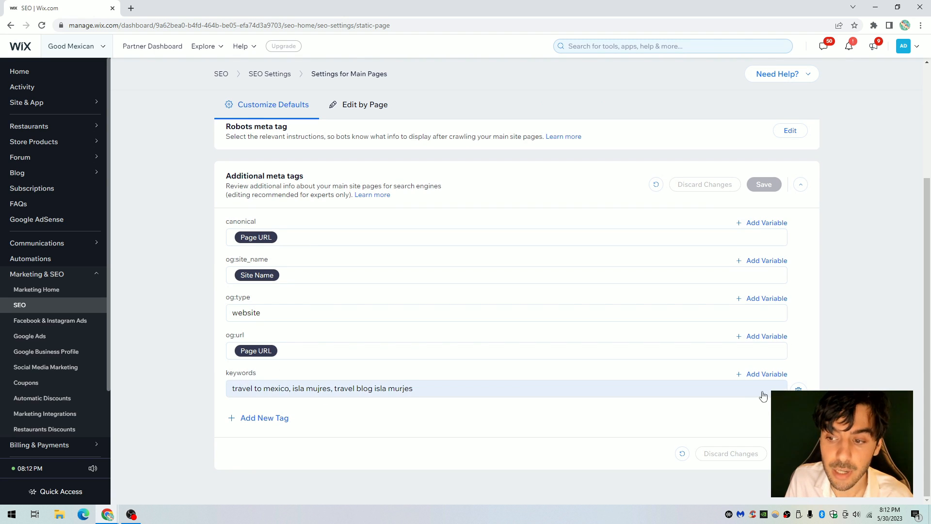
pyautogui.click(798, 388)
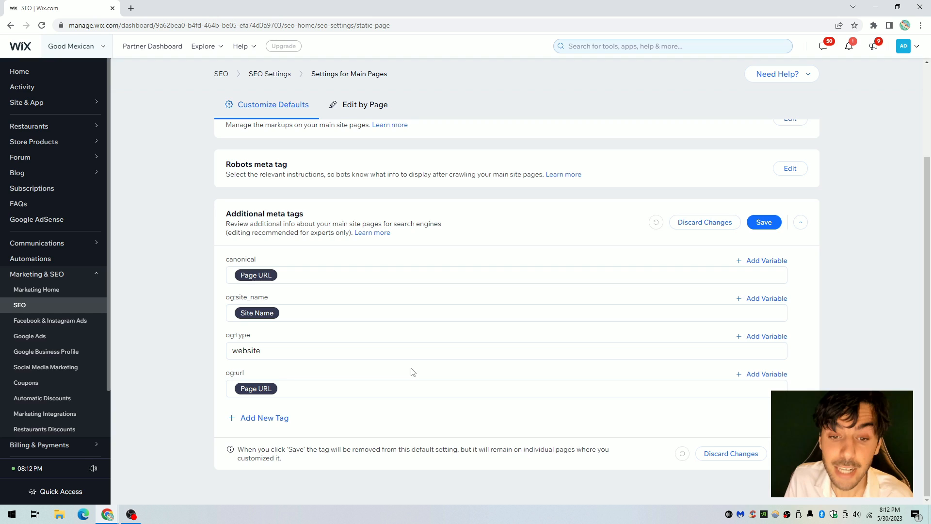
pyautogui.moveTo(283, 409)
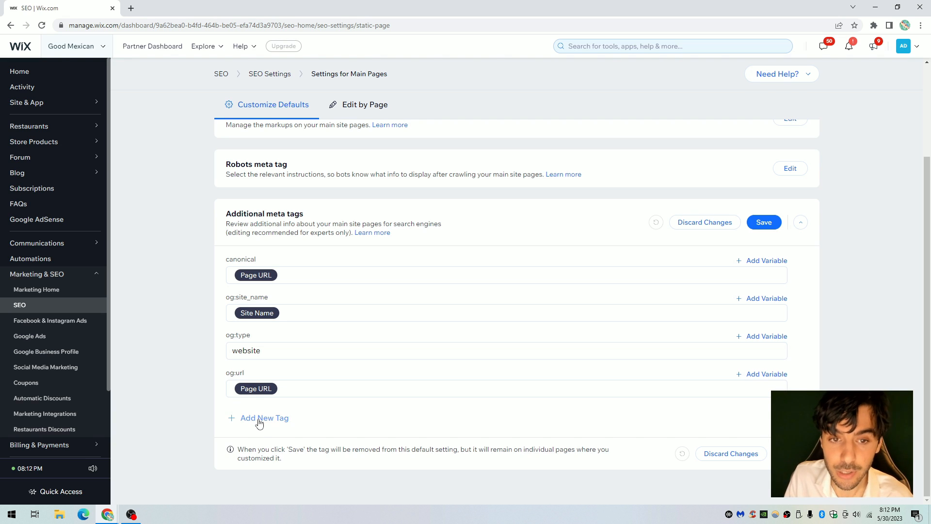
pyautogui.click(264, 417)
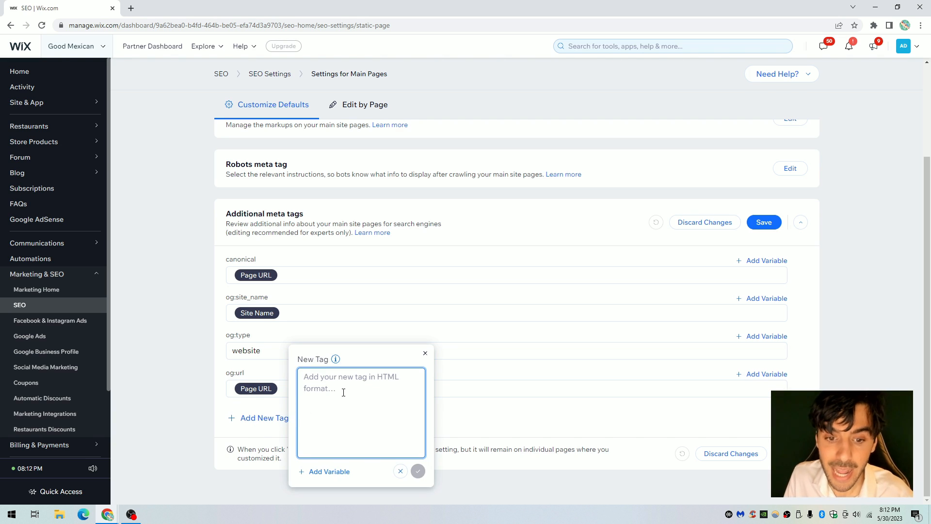
# Step: Enter a keywords meta tag listing keyword1, keyword2, keyword3, keyword 4, keyword 5
pyautogui.write('<meta name="keywords" content="keyword1, keyword2, keyword3"/>')
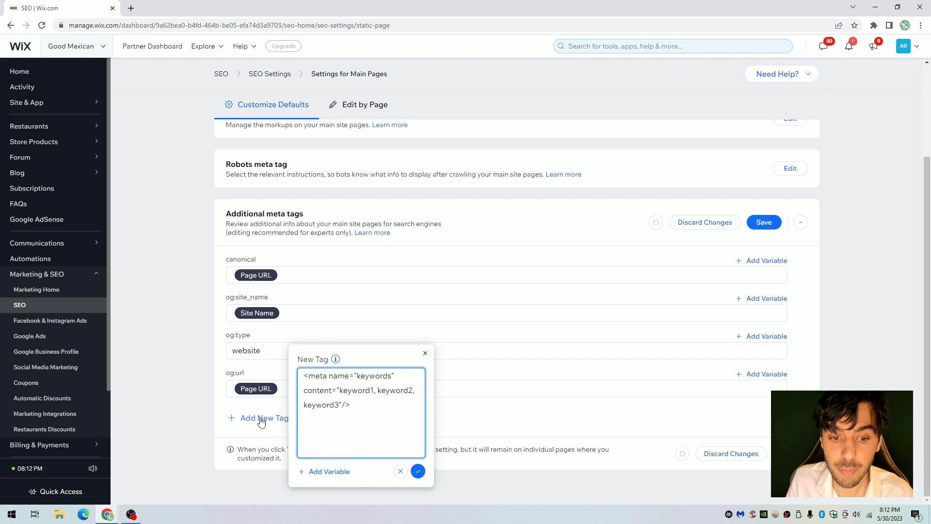
pyautogui.click(425, 353)
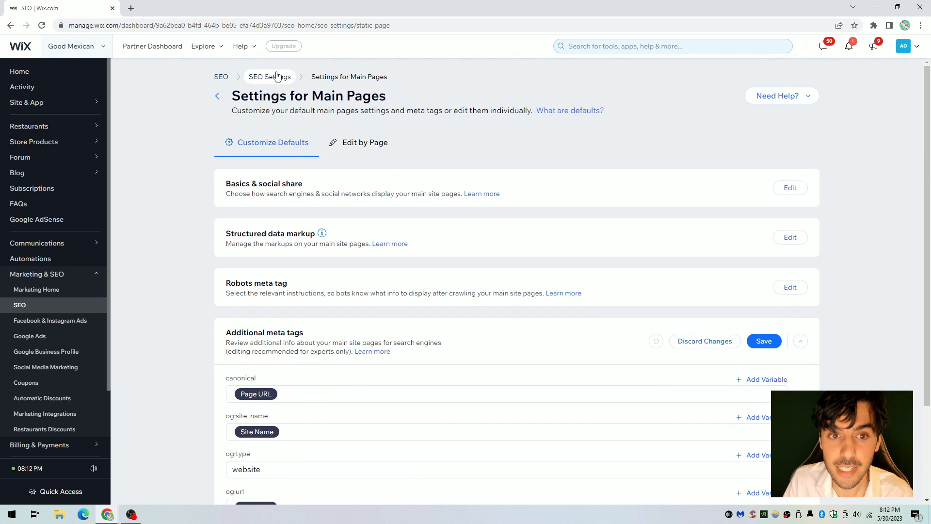
pyautogui.scroll(-3)
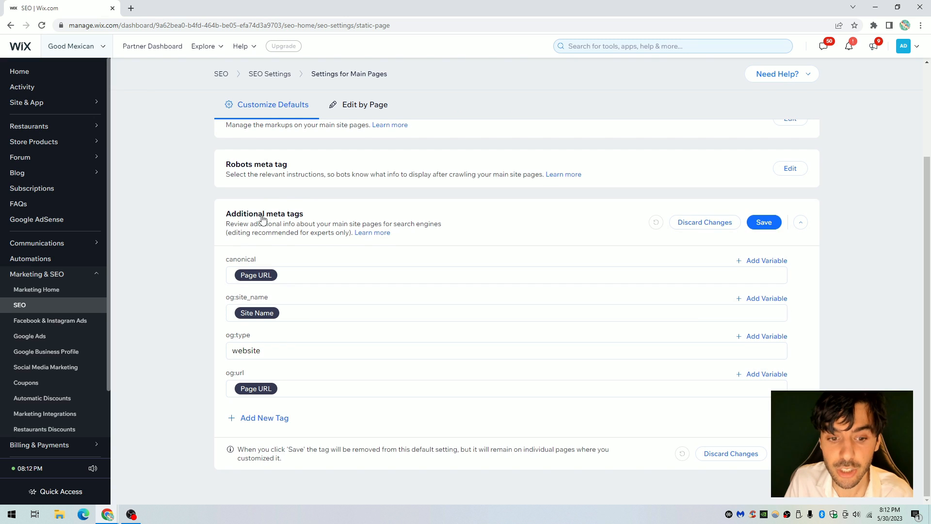
pyautogui.click(264, 417)
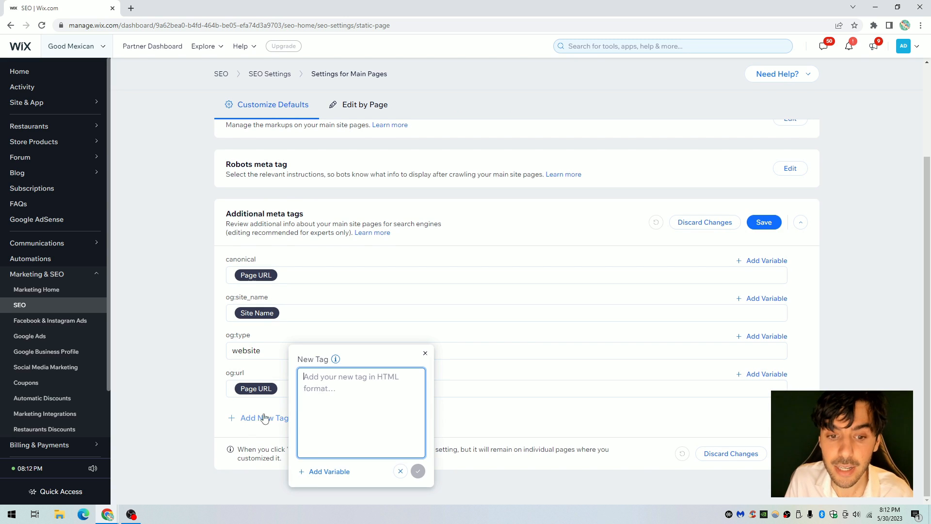
pyautogui.write('<meta name="keywords" content="keyword1, keyword2, keyword3"/>')
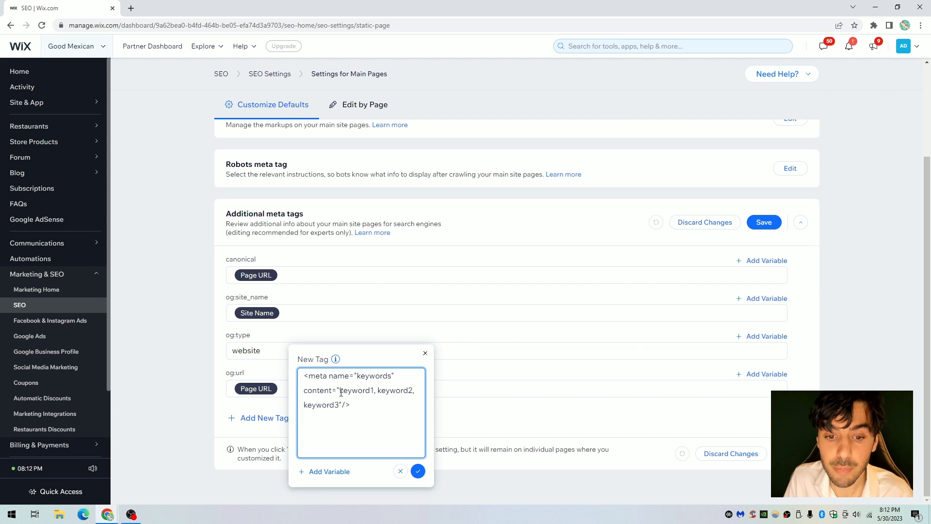
pyautogui.doubleClick(317, 405)
pyautogui.write(', ')
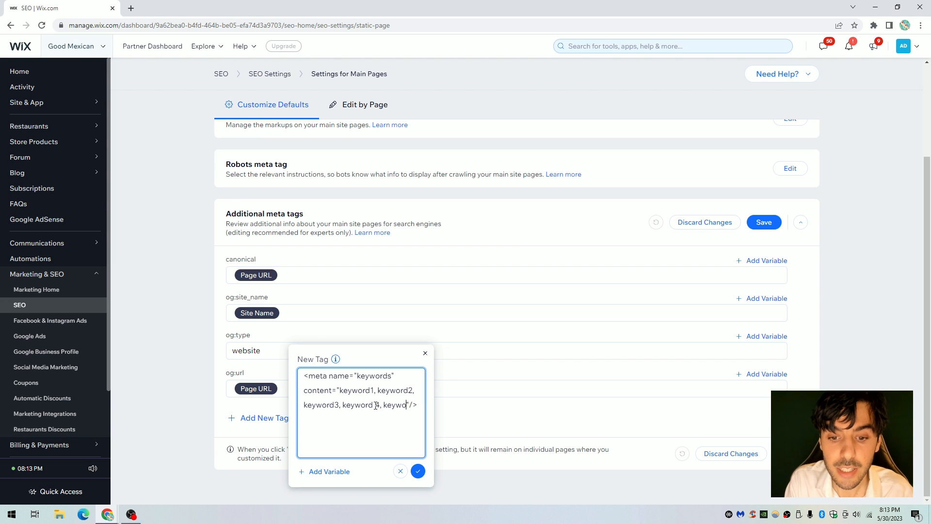
pyautogui.write('keyword 4, keyword 5')
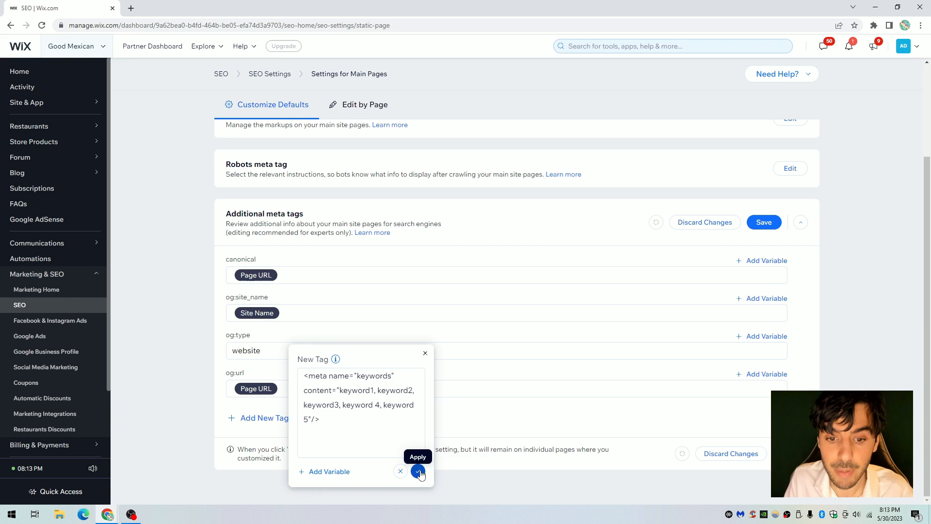
# Step: Apply the five-keyword tag and save the Main Pages defaults
pyautogui.click(418, 456)
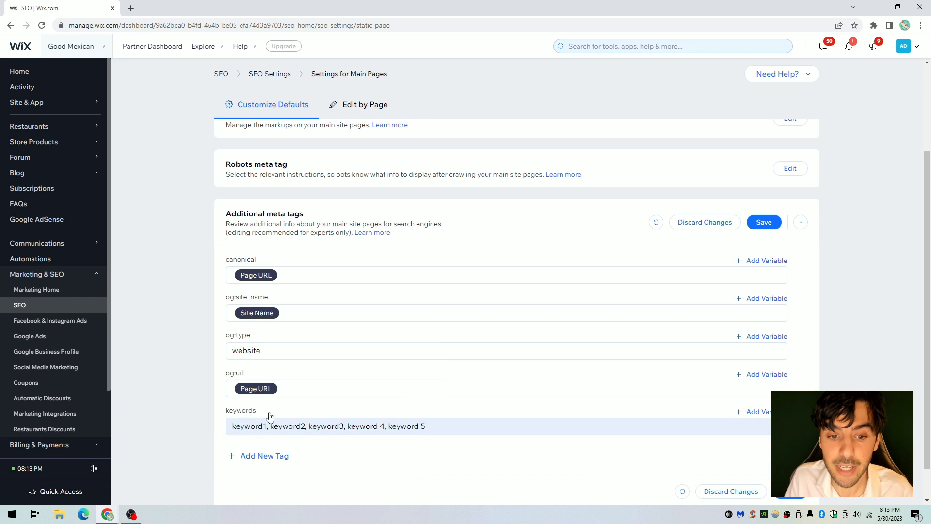
pyautogui.moveTo(277, 432)
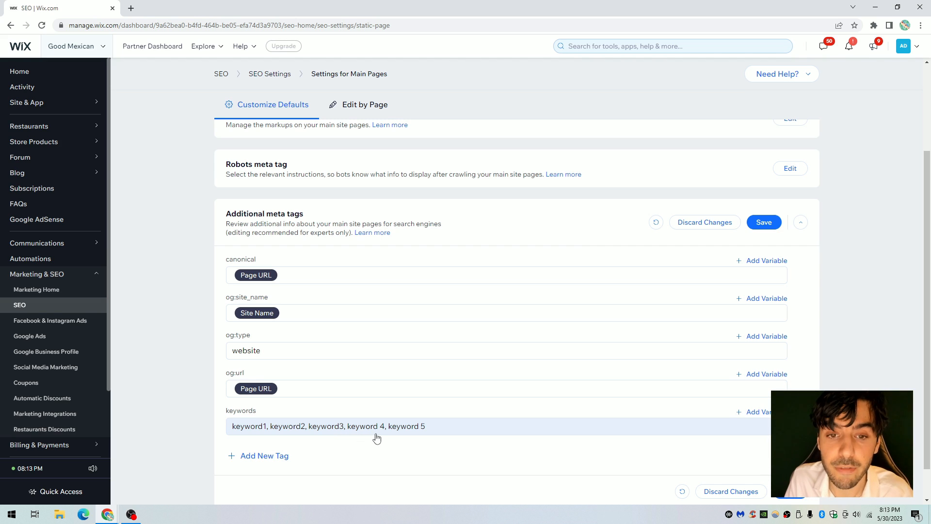
pyautogui.click(764, 221)
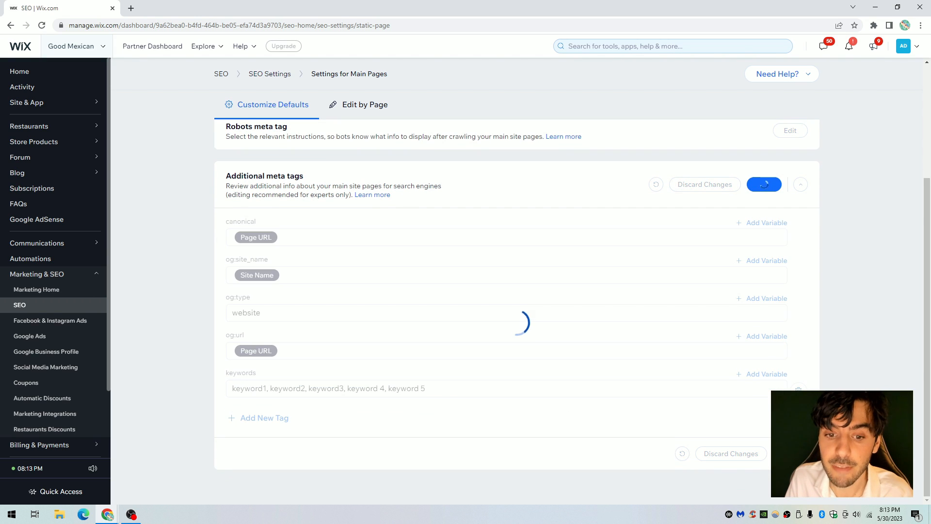
pyautogui.click(764, 184)
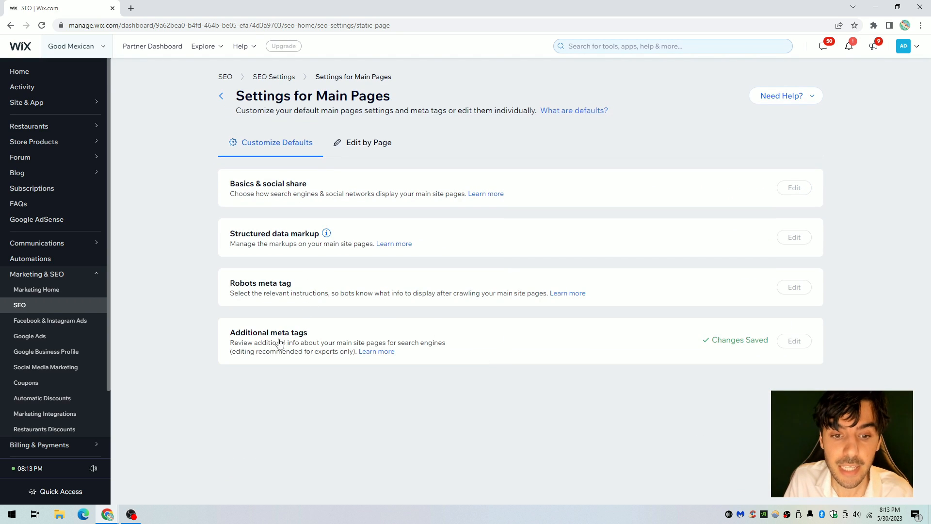
pyautogui.click(794, 341)
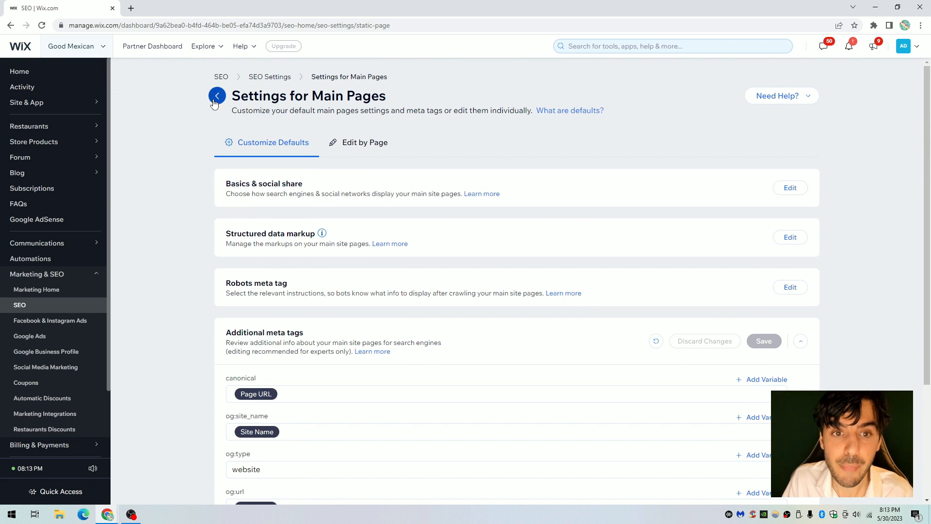
# Step: Reopen Main Pages from SEO Settings and verify the keywords tag under Additional meta tags
pyautogui.click(216, 95)
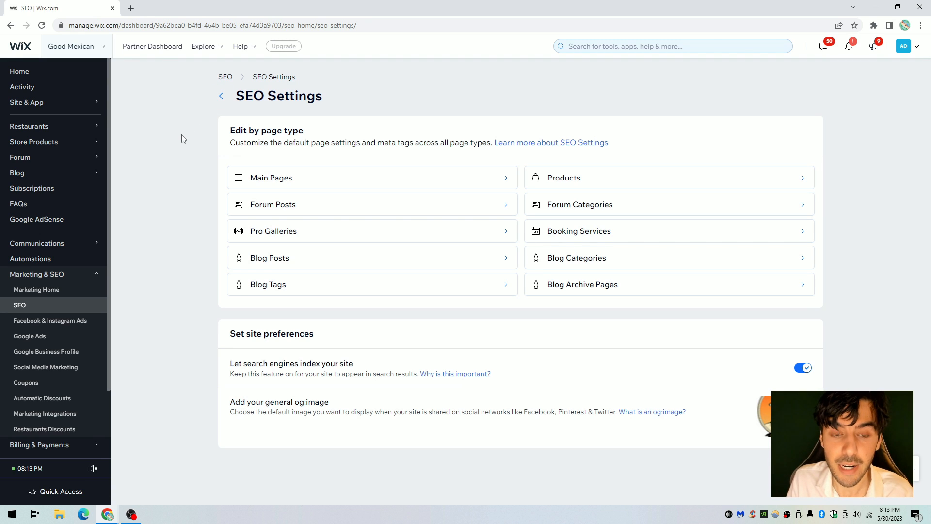
pyautogui.moveTo(37, 273)
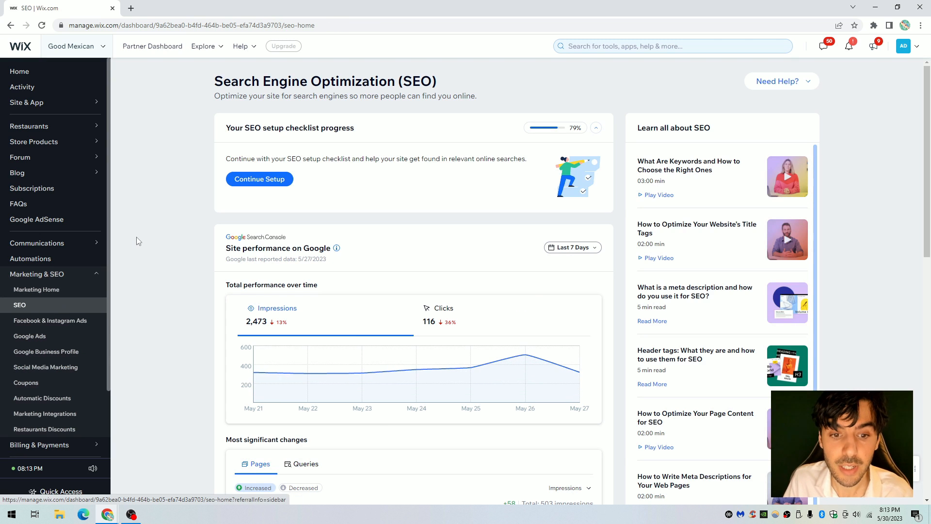
pyautogui.scroll(-3)
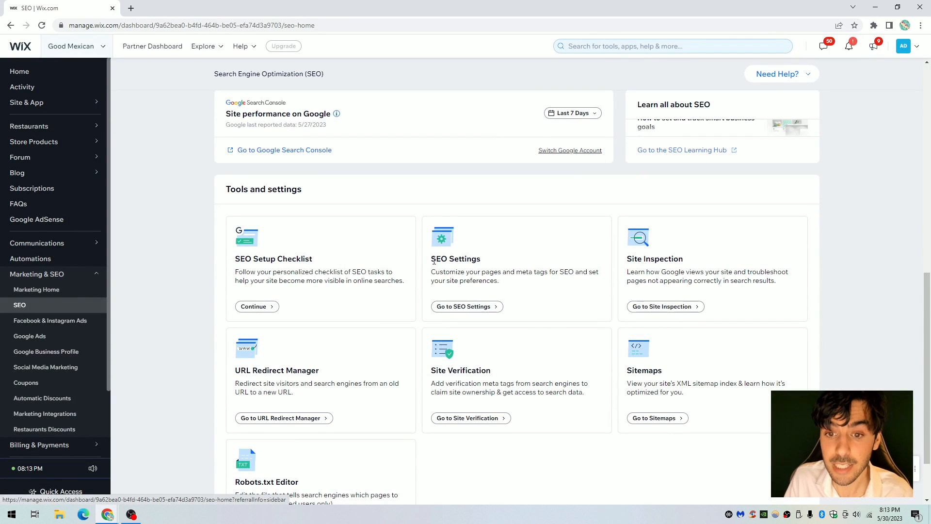
pyautogui.click(466, 307)
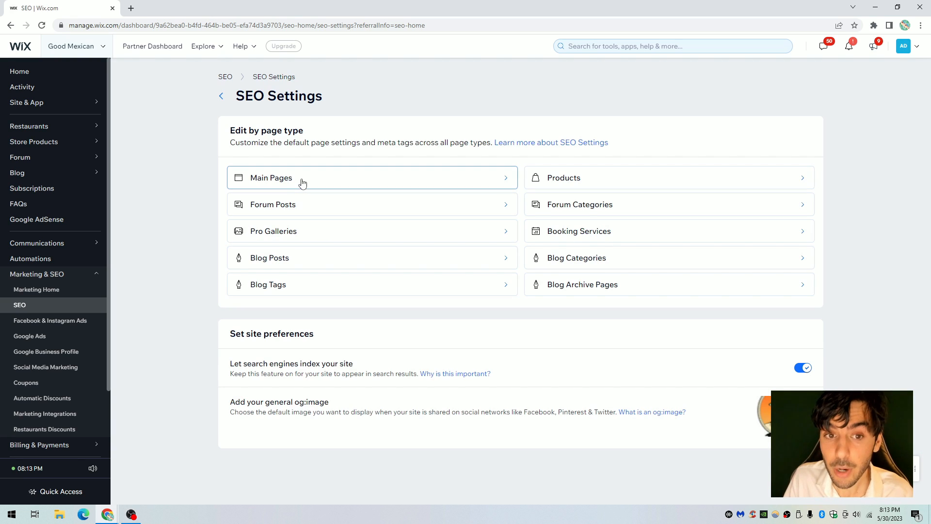
pyautogui.click(271, 177)
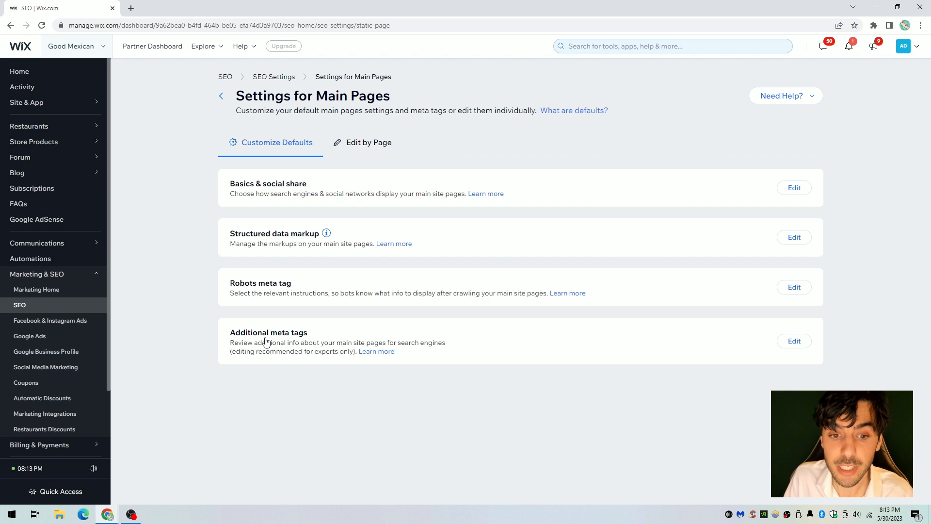
pyautogui.click(794, 340)
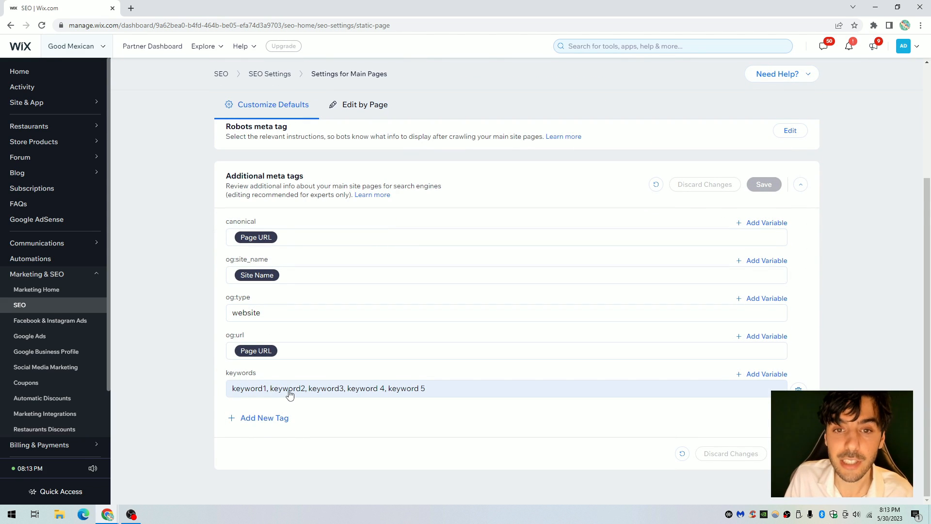
pyautogui.click(309, 388)
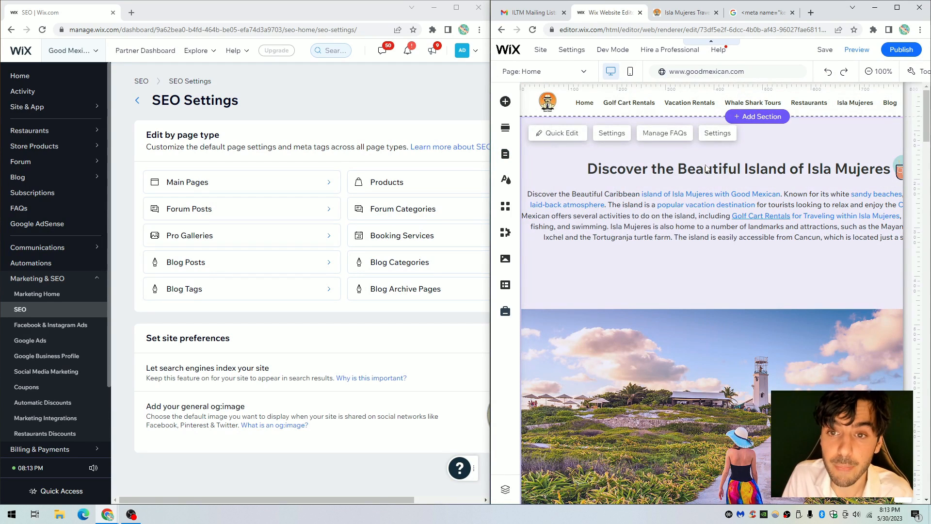
pyautogui.moveTo(506, 153)
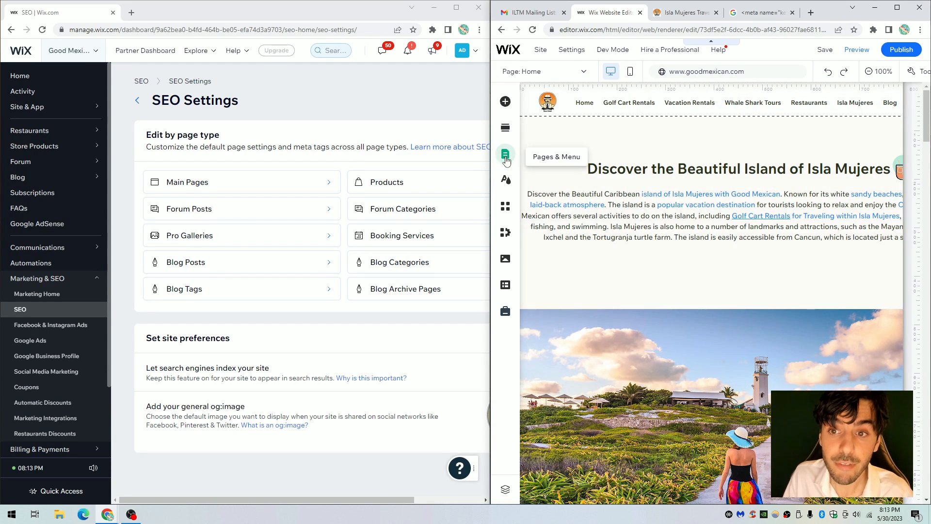
# Step: Open the Home page's Advanced SEO tags from Pages & Menu
pyautogui.click(505, 154)
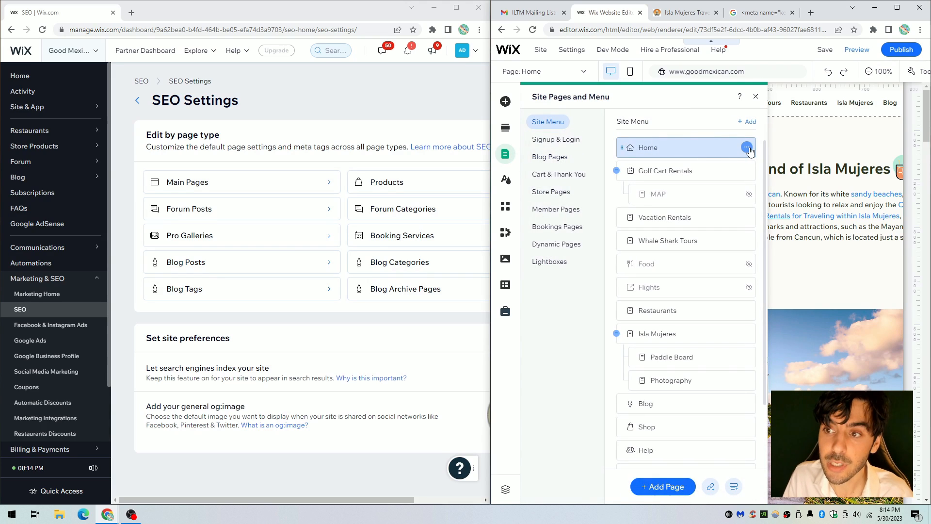
pyautogui.click(747, 148)
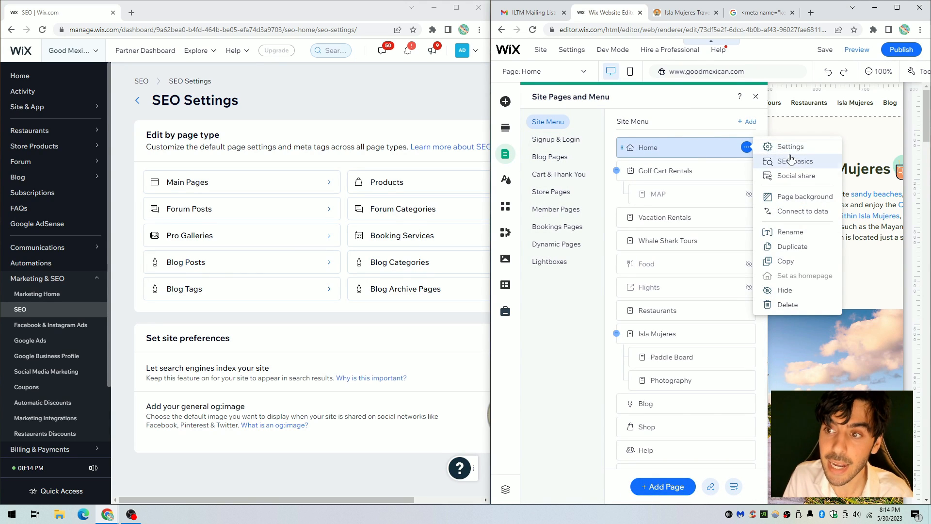
pyautogui.click(791, 146)
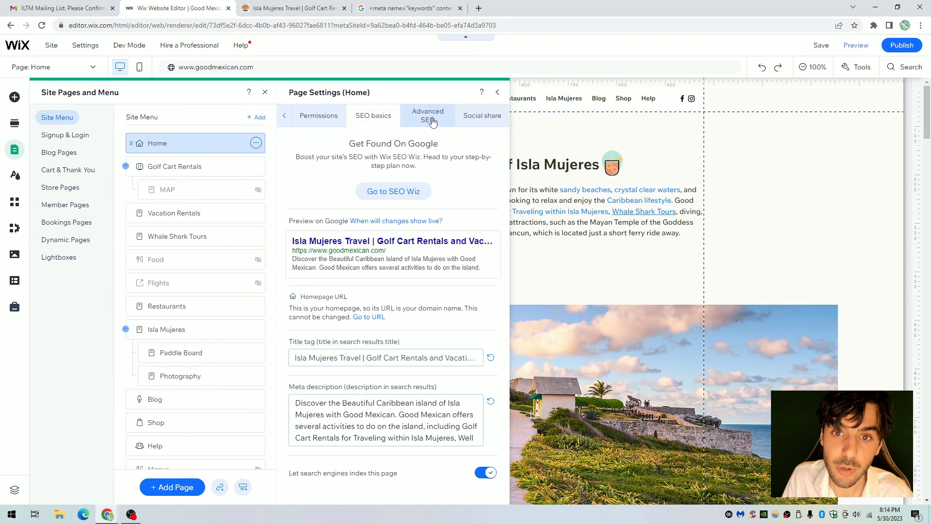
pyautogui.click(427, 115)
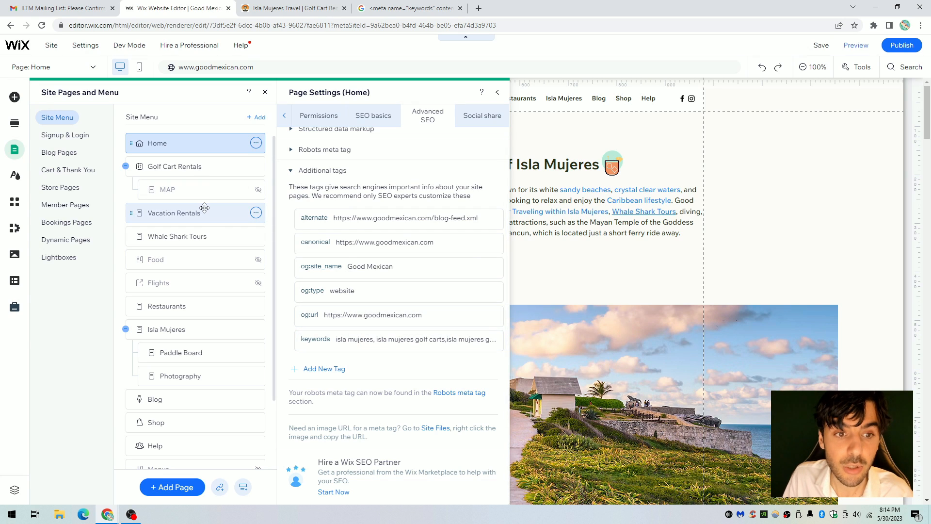
# Step: Show Vacation Rentals' additional SEO tags, including its Mexico and Isla Mujeres keywords tag
pyautogui.click(174, 213)
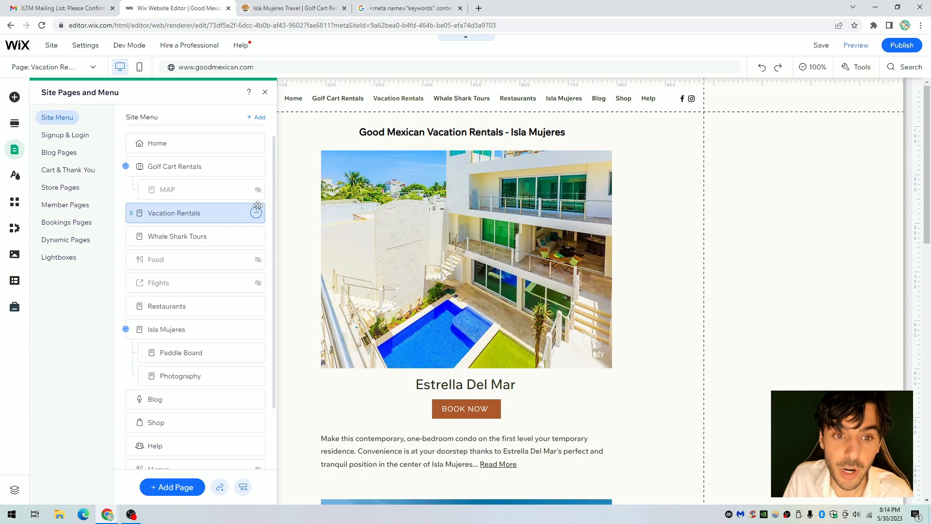
pyautogui.click(256, 213)
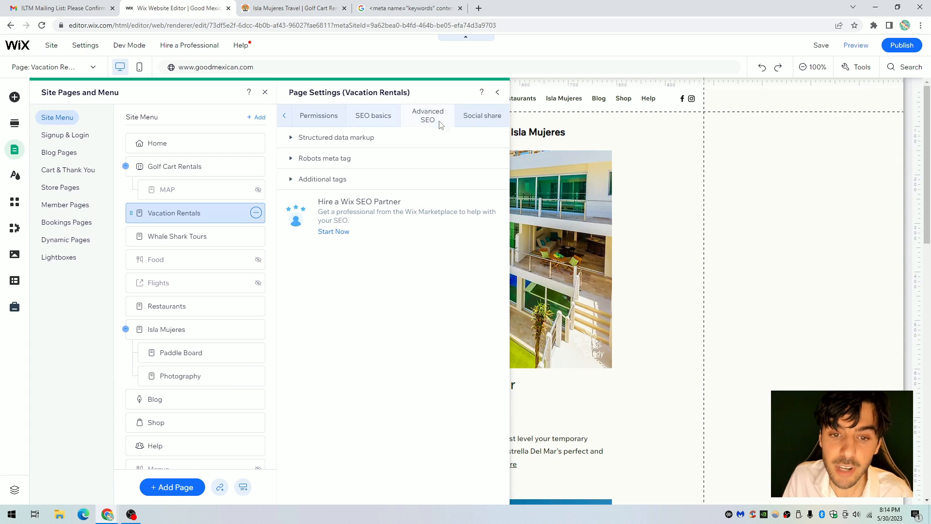
pyautogui.click(323, 179)
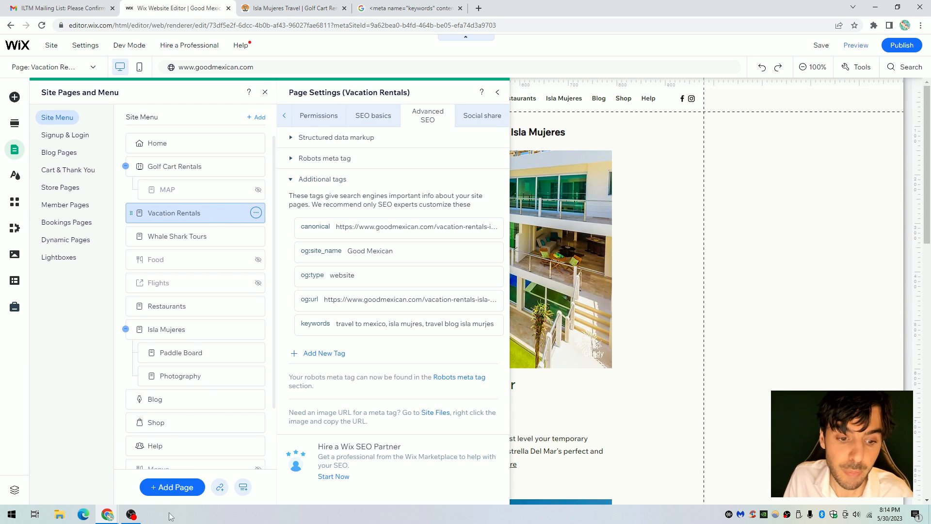
# Step: Add a blank New Page and check its options for the Isla Mujeres keywords tag
pyautogui.click(172, 487)
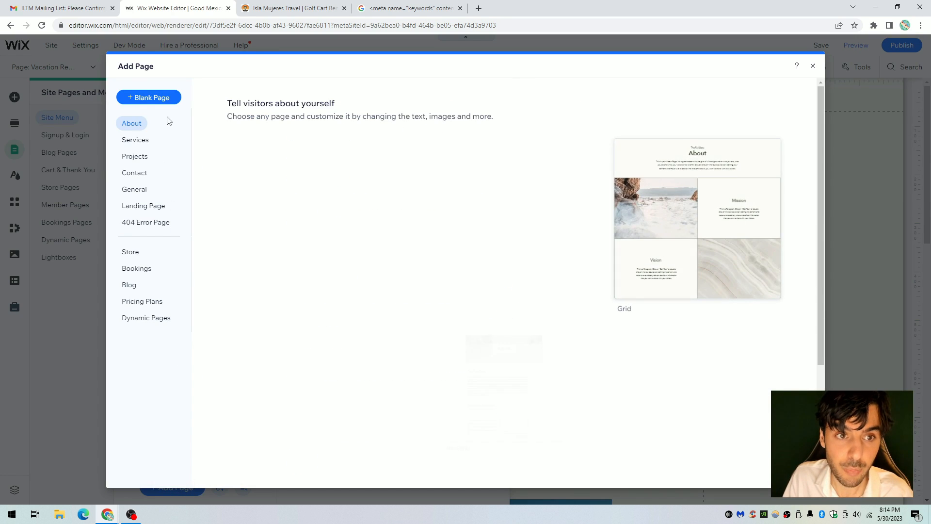
pyautogui.click(813, 65)
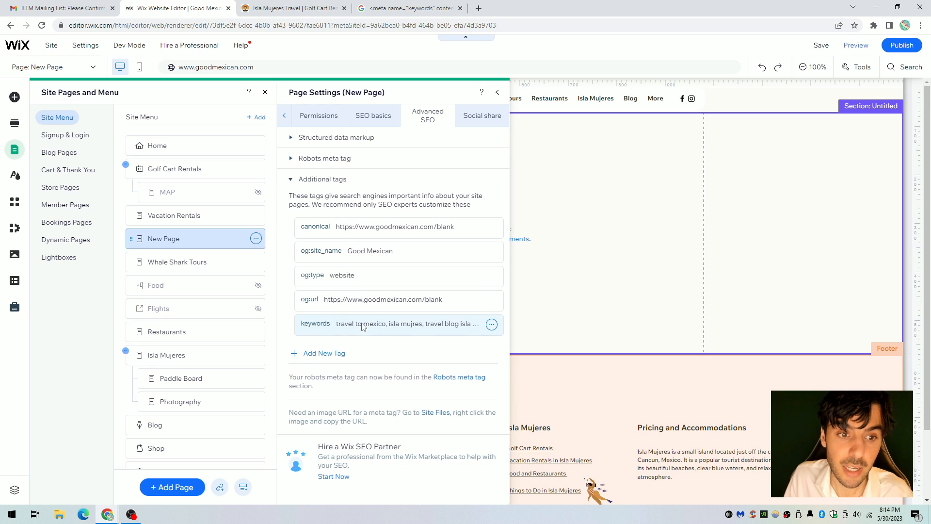
pyautogui.moveTo(368, 324)
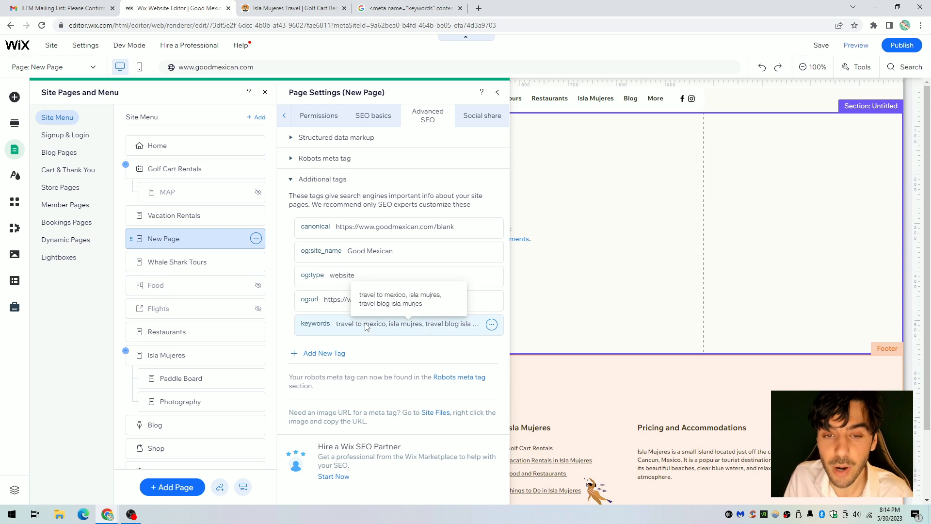
pyautogui.click(256, 238)
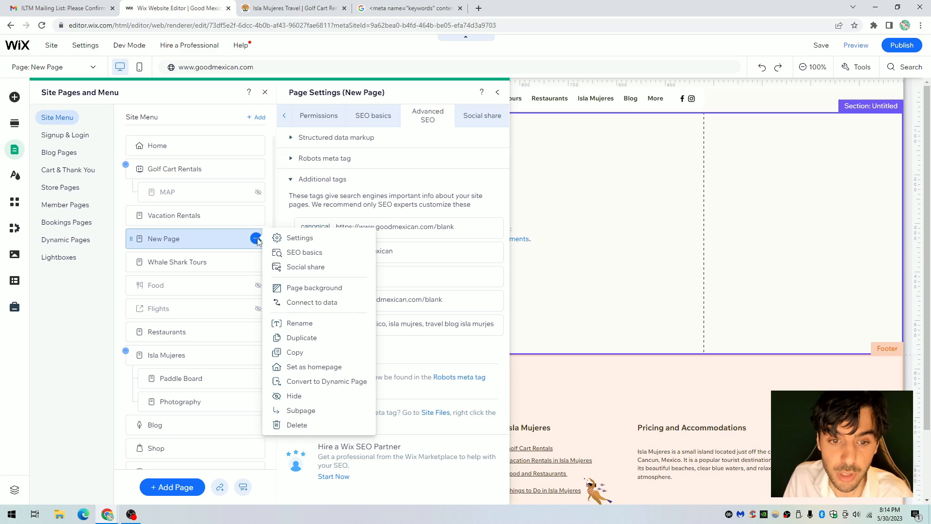
pyautogui.click(297, 425)
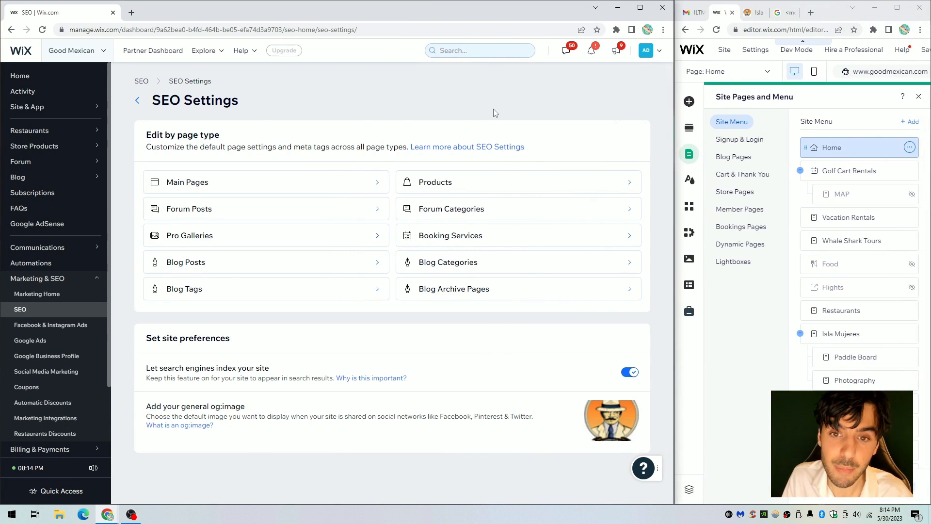
pyautogui.click(436, 182)
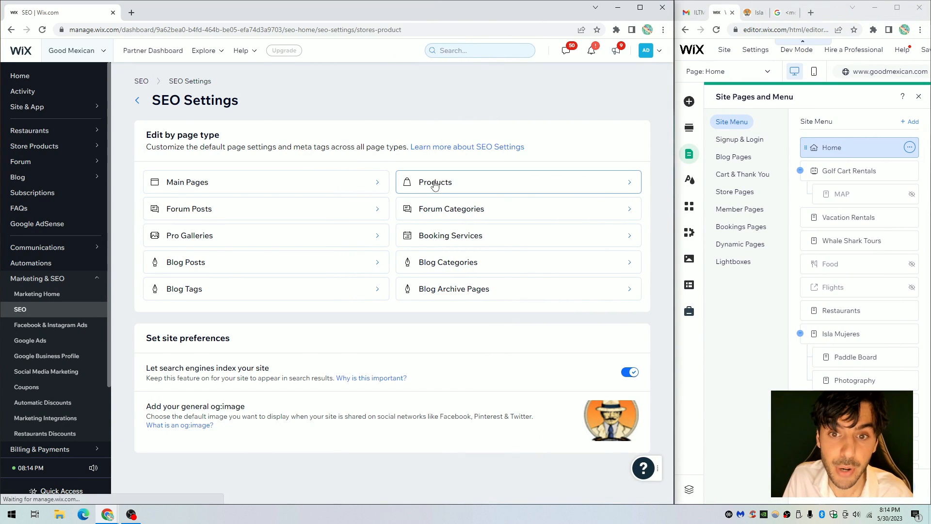
pyautogui.click(435, 181)
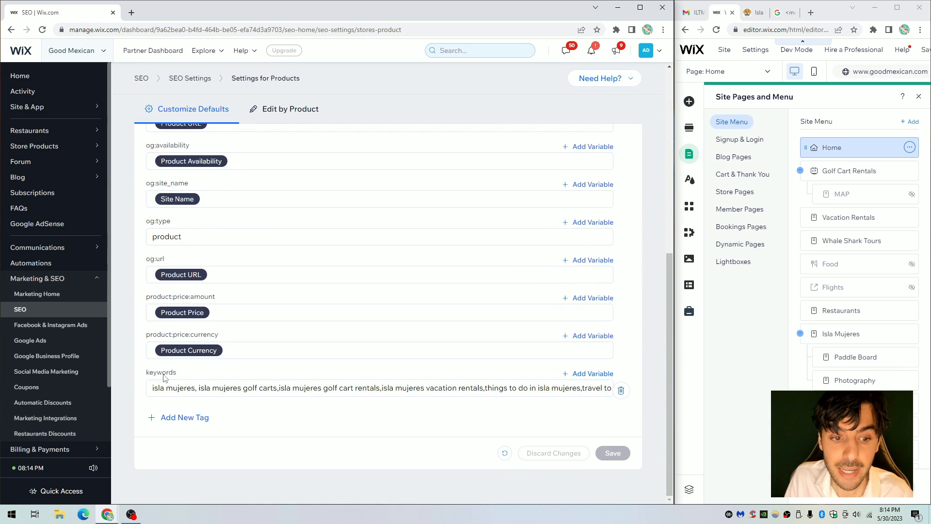
pyautogui.click(621, 390)
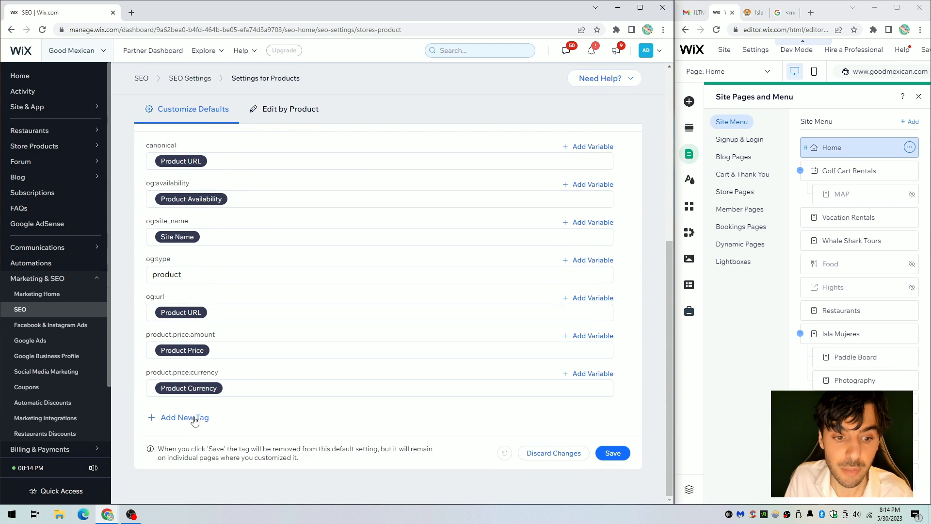
pyautogui.click(185, 418)
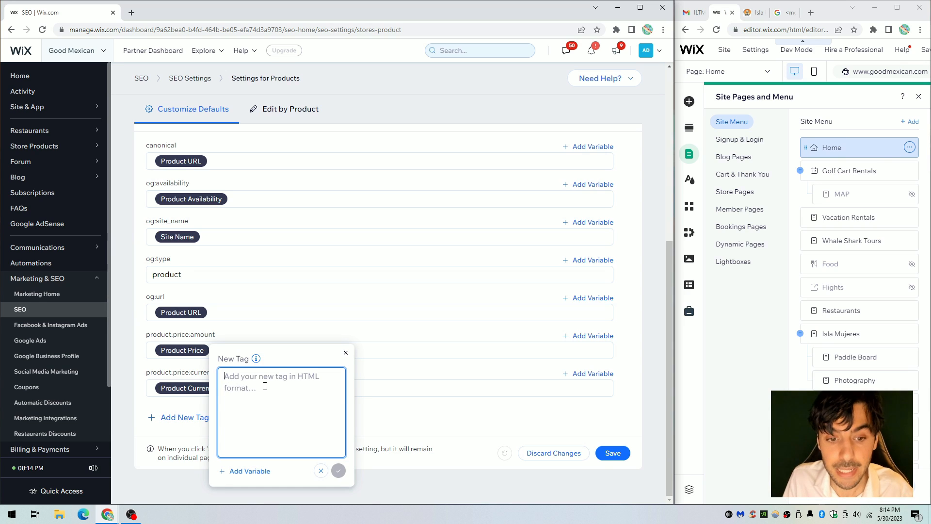
pyautogui.write('<meta name="keywords" content="keyword1, keyword2, keyword3"/>')
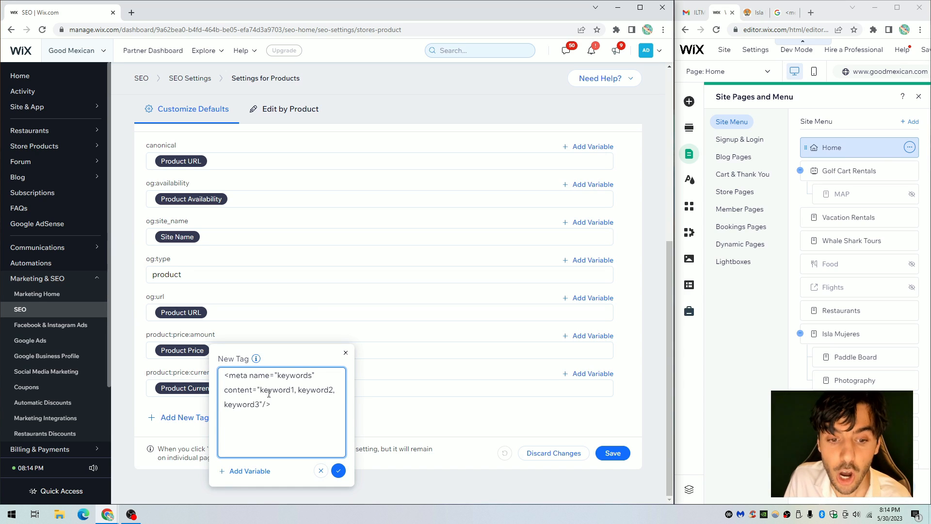
pyautogui.doubleClick(275, 389)
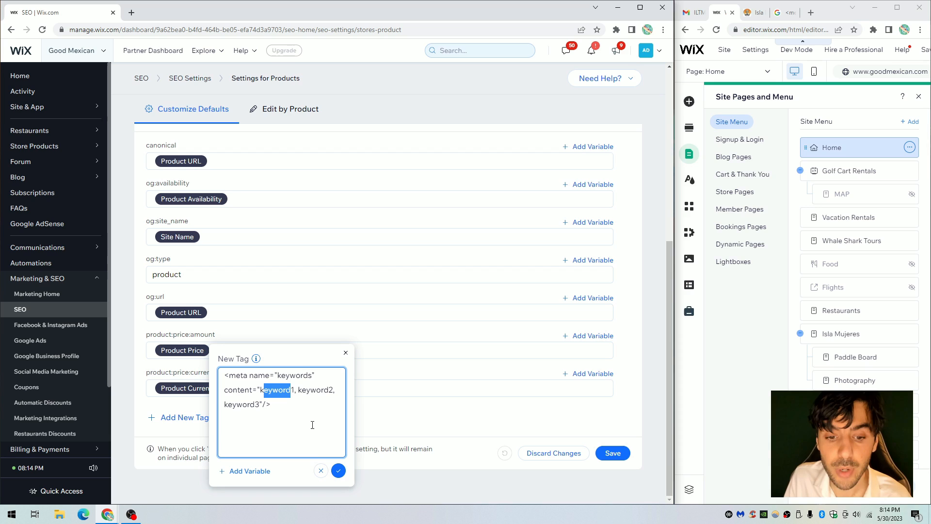
pyautogui.click(321, 471)
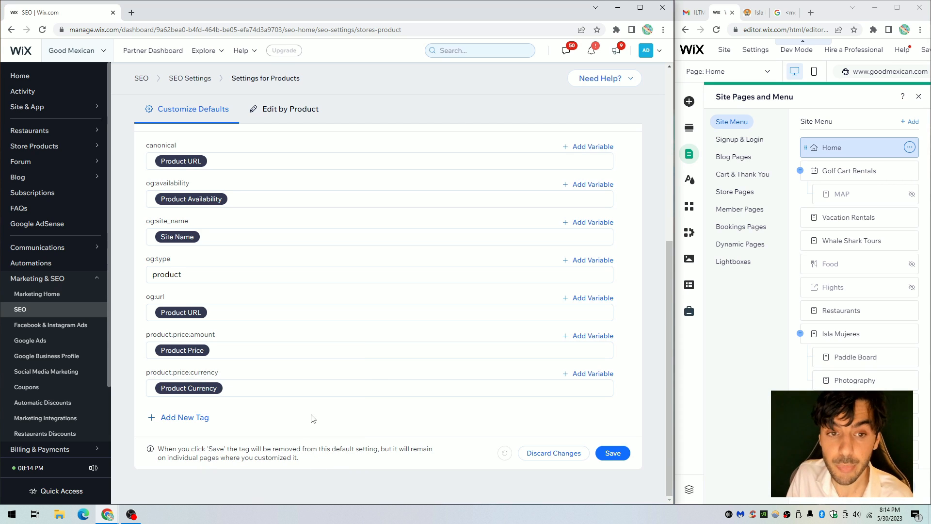
pyautogui.click(190, 78)
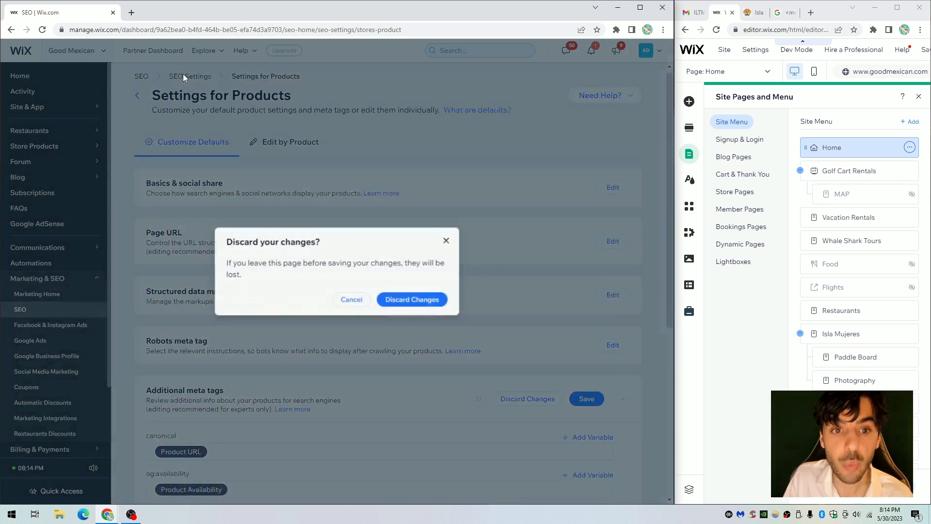
pyautogui.click(411, 299)
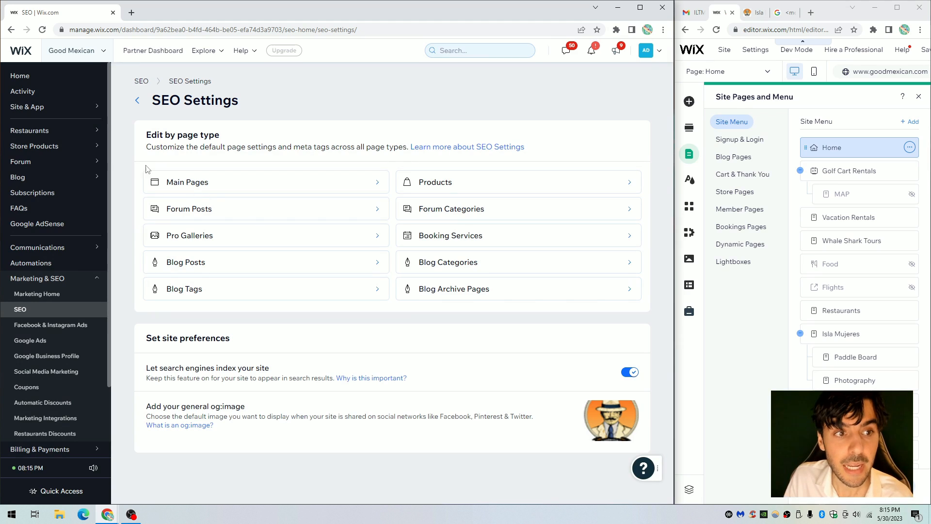
# Step: Open the Advanced SEO tab of the 4 Hour & 2 Paddle Board Rental product
pyautogui.click(34, 146)
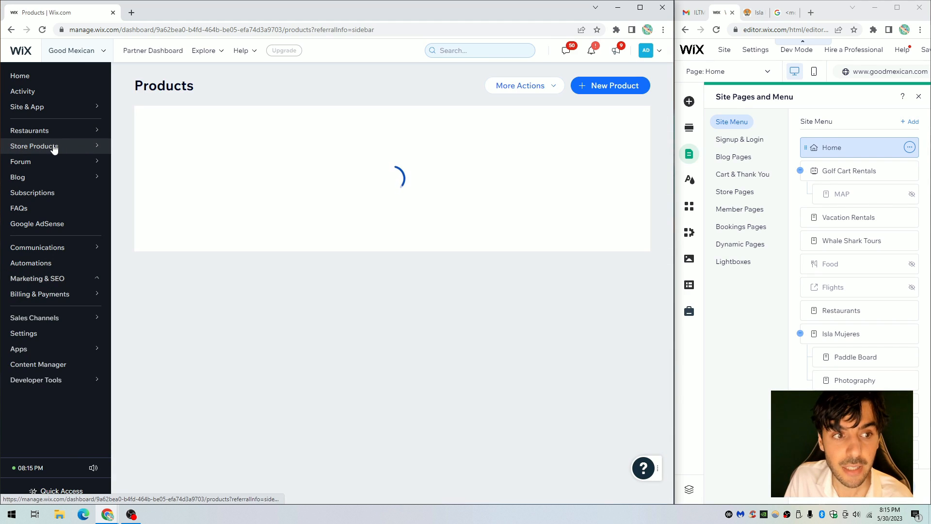
pyautogui.click(34, 146)
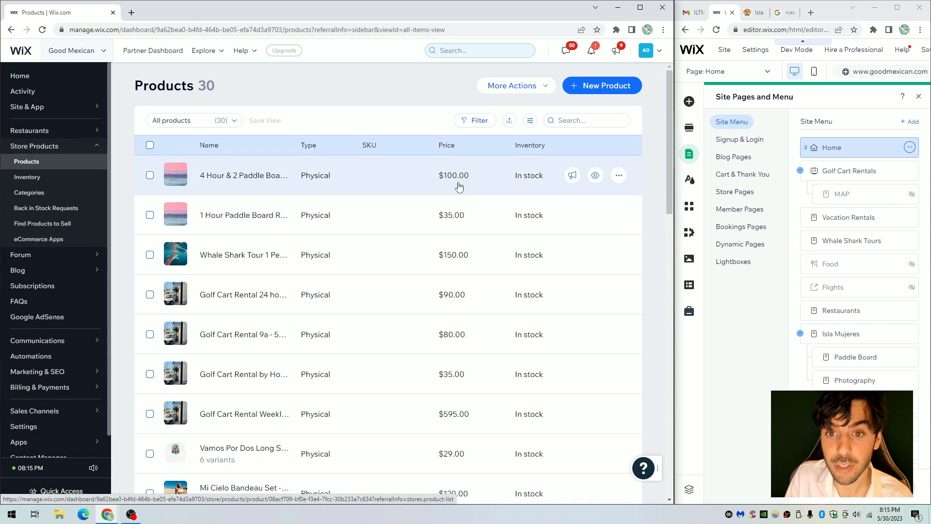
pyautogui.click(244, 175)
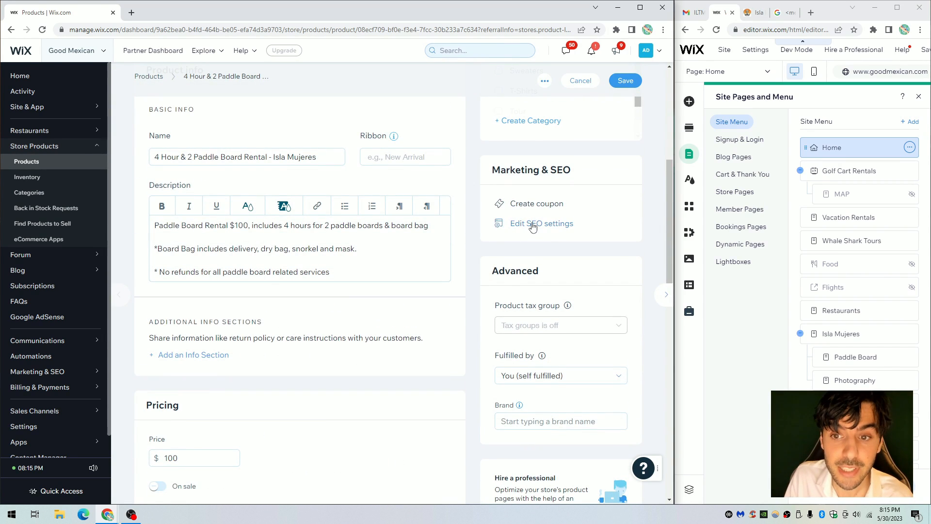
pyautogui.click(540, 223)
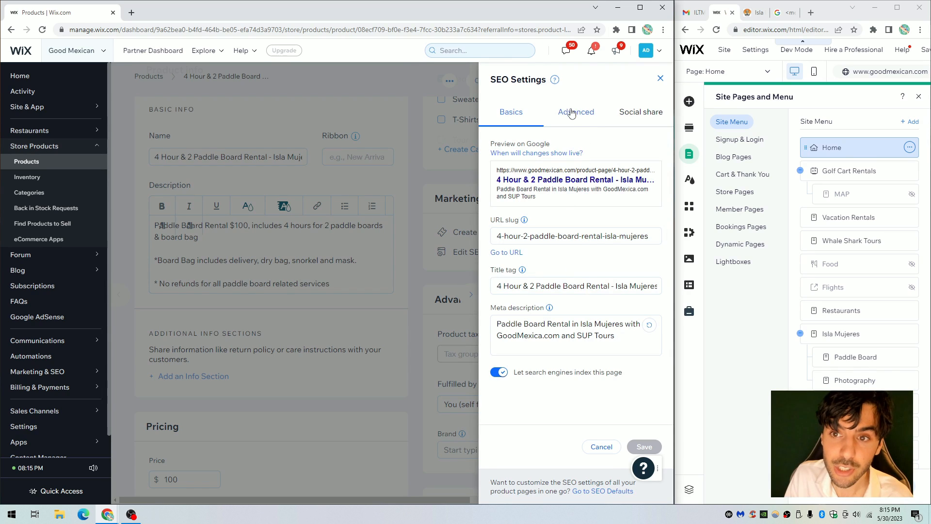
pyautogui.click(575, 112)
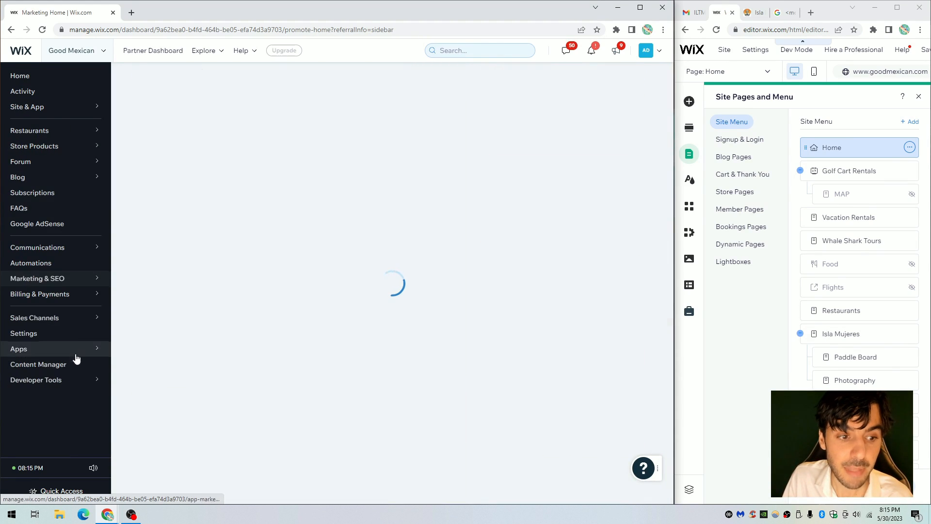
# Step: Open the Main Pages SEO defaults in Marketing & SEO settings
pyautogui.click(37, 278)
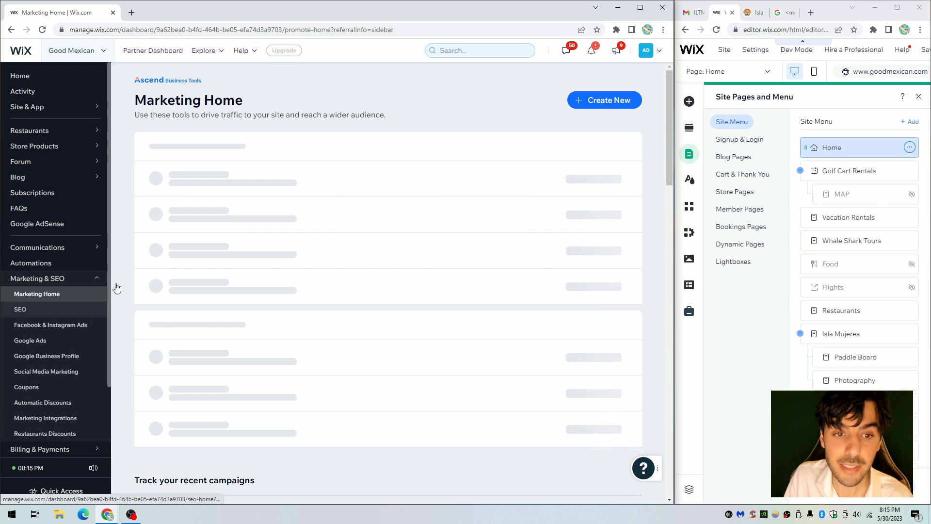
pyautogui.click(19, 309)
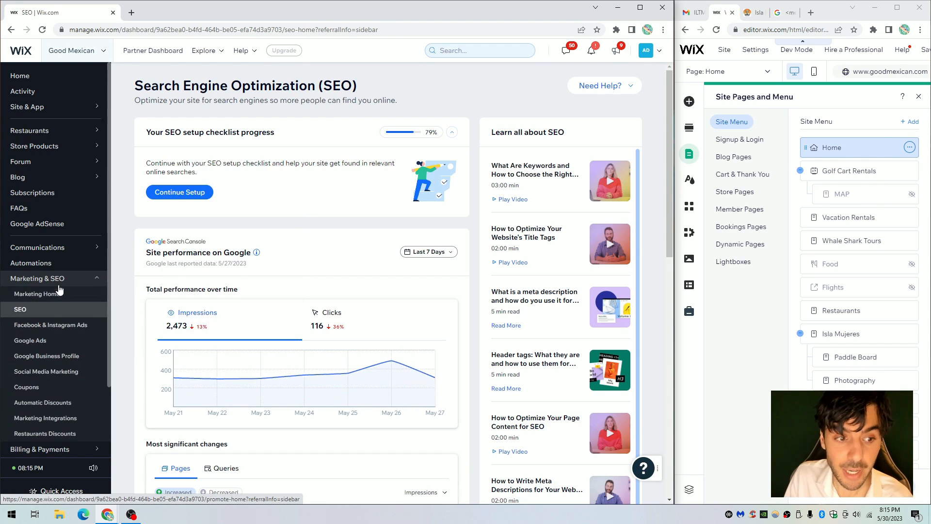
pyautogui.scroll(-3)
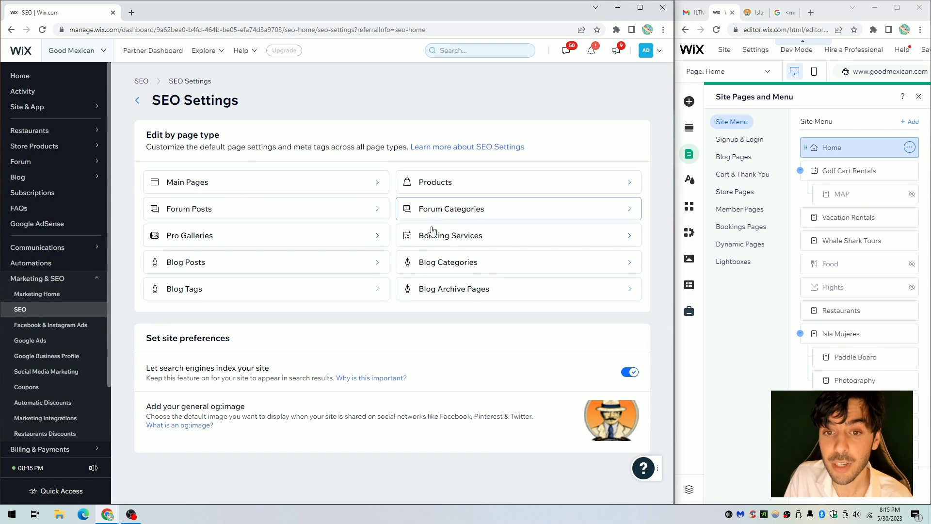
pyautogui.click(188, 182)
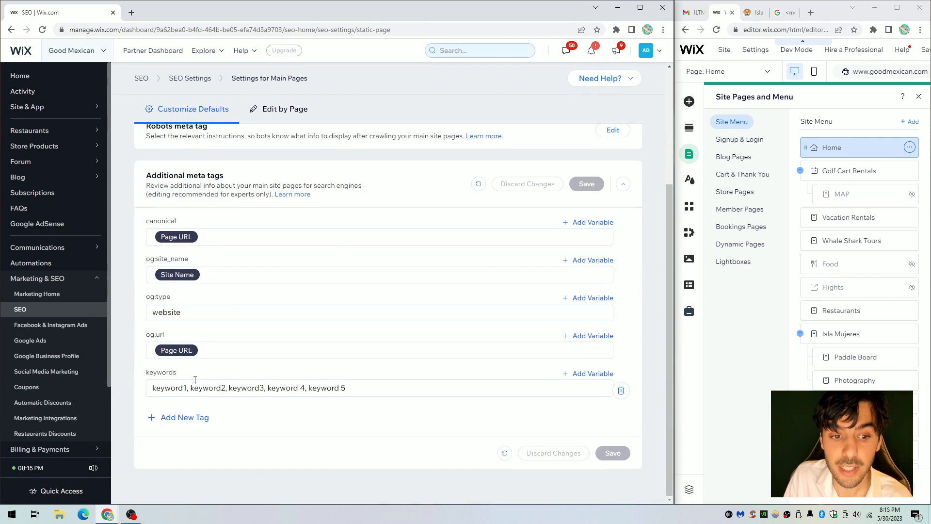
# Step: Check the Add New Tag box without adding a tag, then view the live Good Mexican site
pyautogui.click(185, 417)
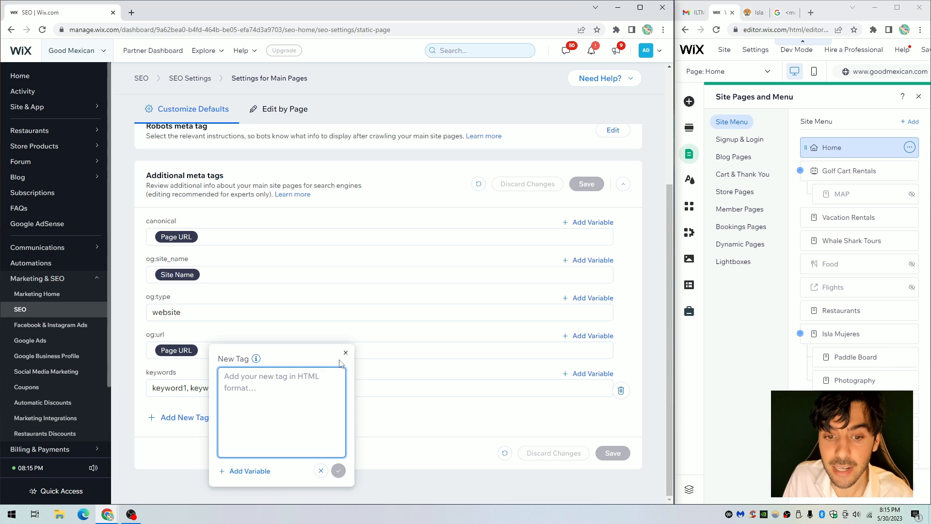
pyautogui.click(345, 352)
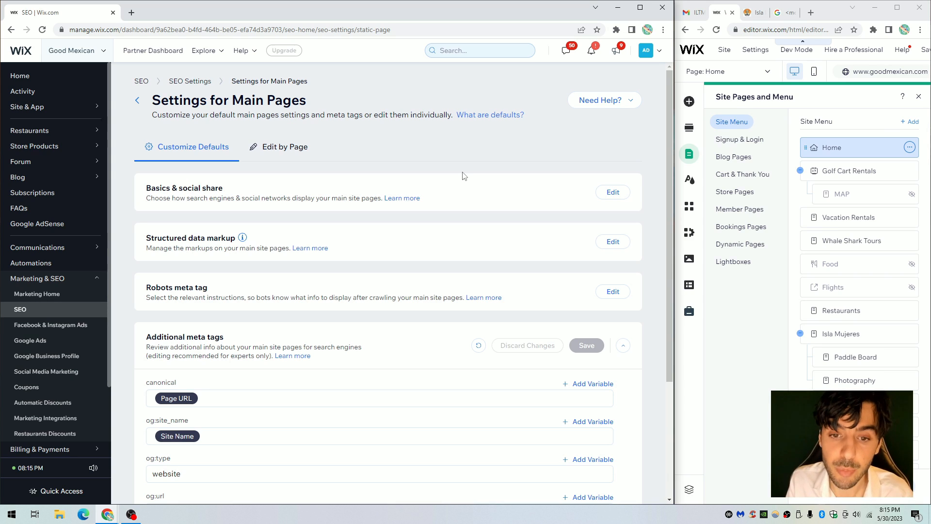
pyautogui.moveTo(854, 22)
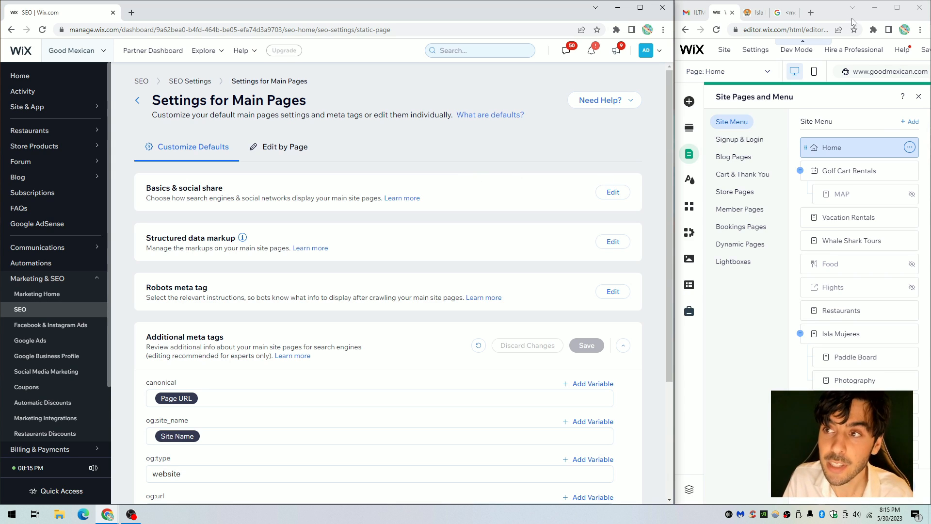
pyautogui.click(291, 7)
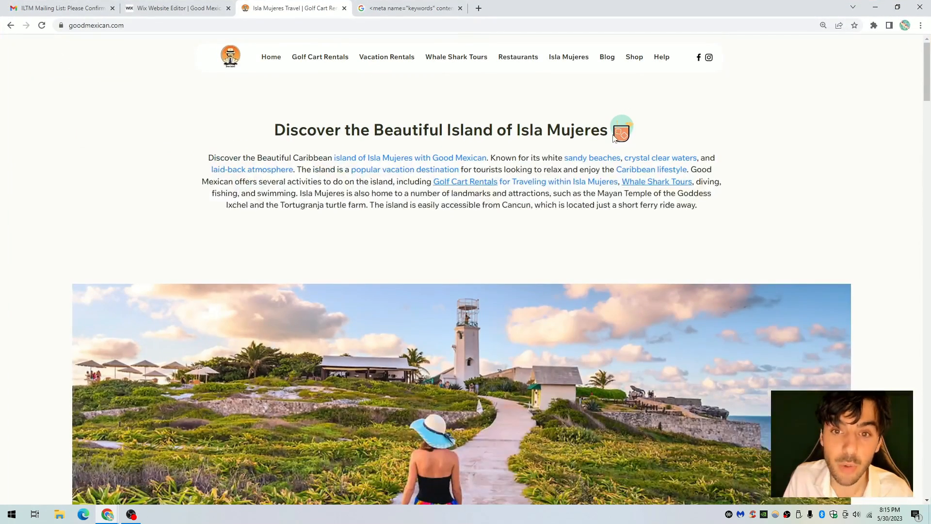